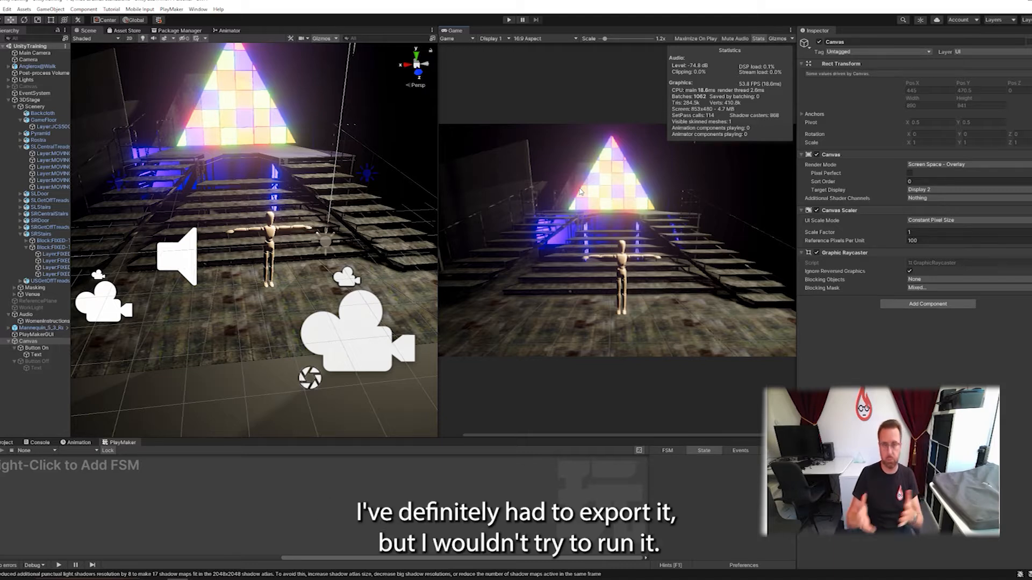
{"action": "mouse_move", "coordinate": [624, 154]}
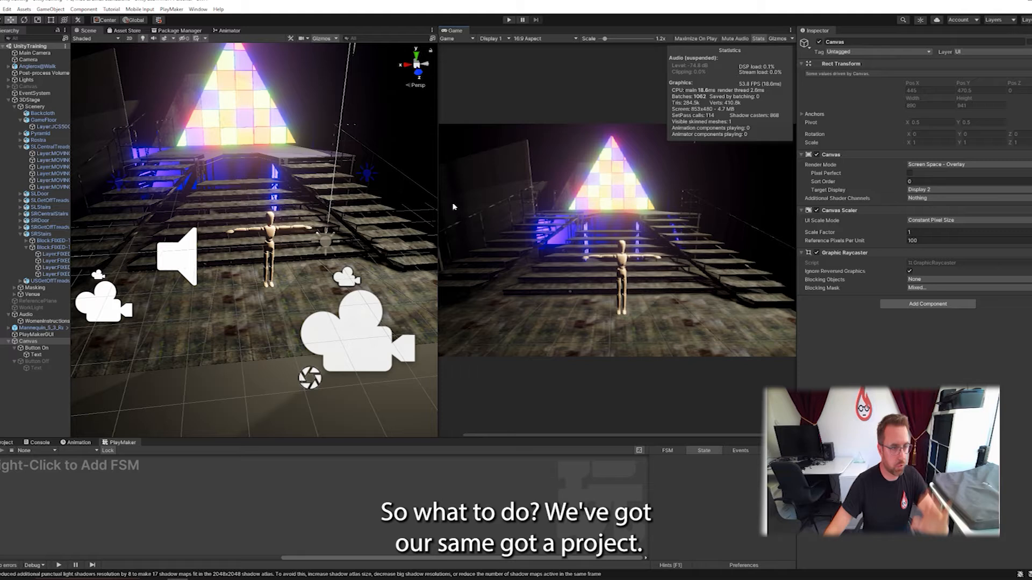
{"action": "mouse_move", "coordinate": [531, 147]}
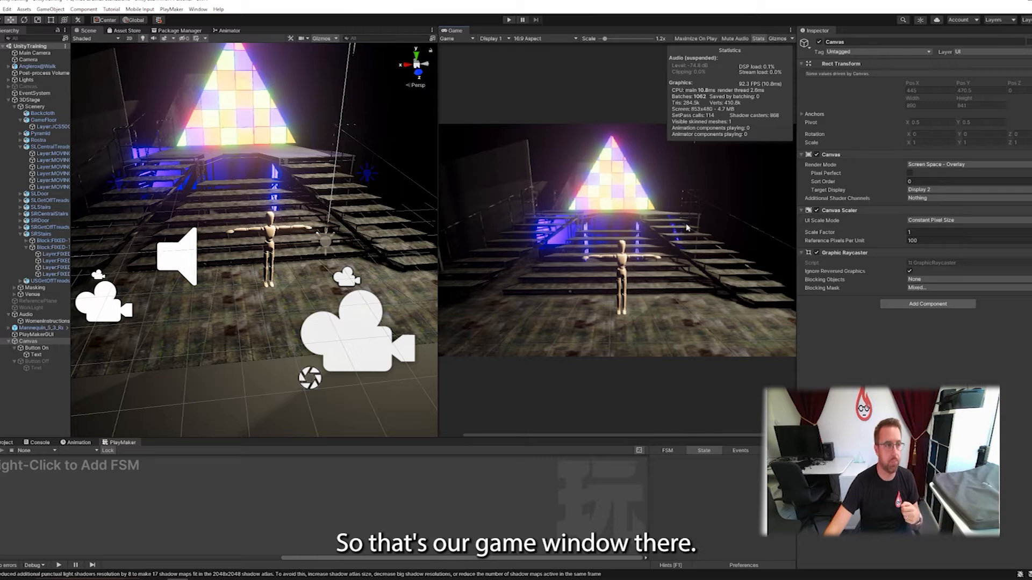
{"action": "mouse_move", "coordinate": [167, 275]}
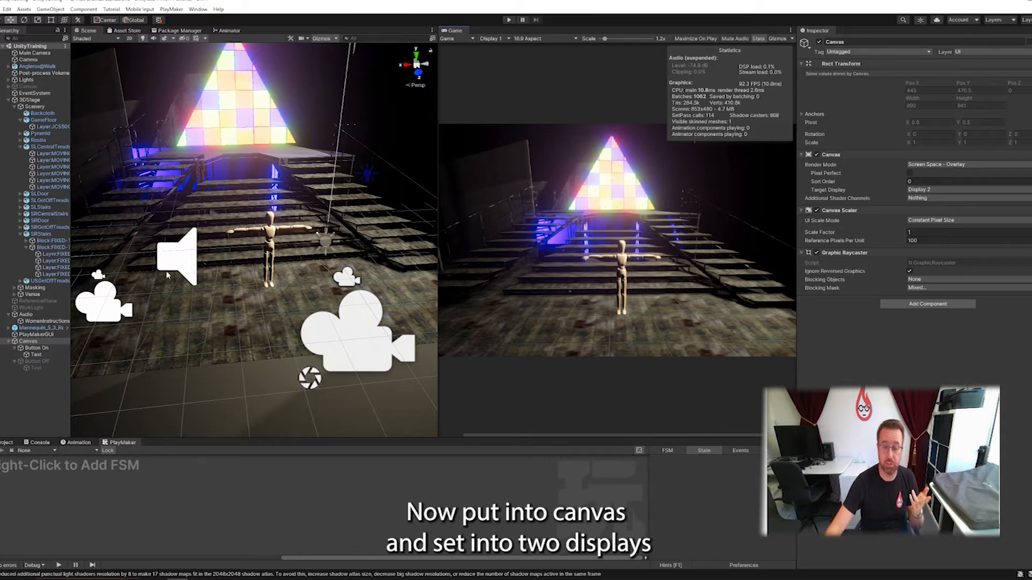
{"action": "mouse_move", "coordinate": [487, 269]}
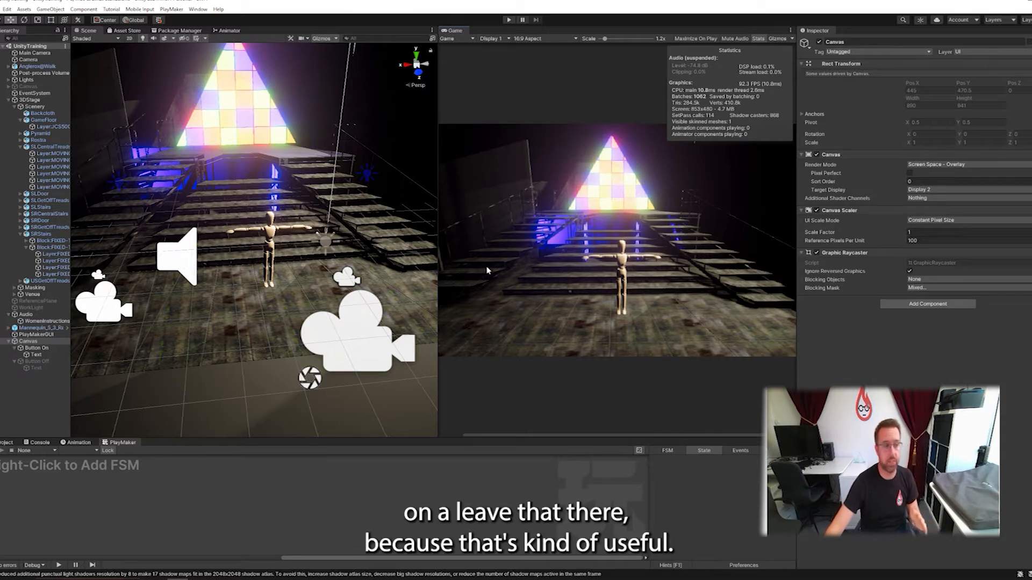
{"action": "mouse_move", "coordinate": [514, 248]}
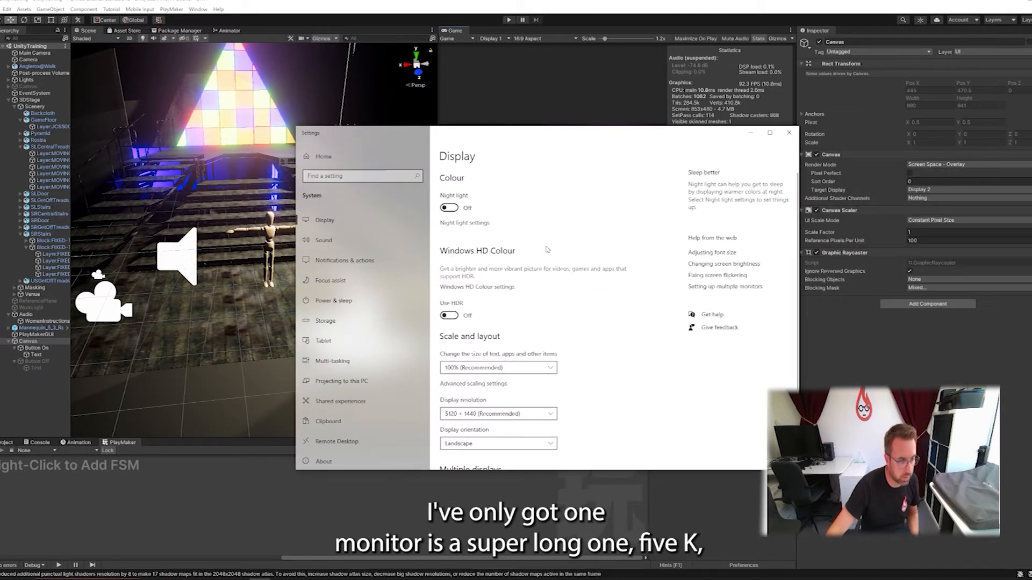
Step: Close the display settings and bring up Unity's File menu
{"action": "scroll", "scroll_direction": "down", "scroll_amount": 3}
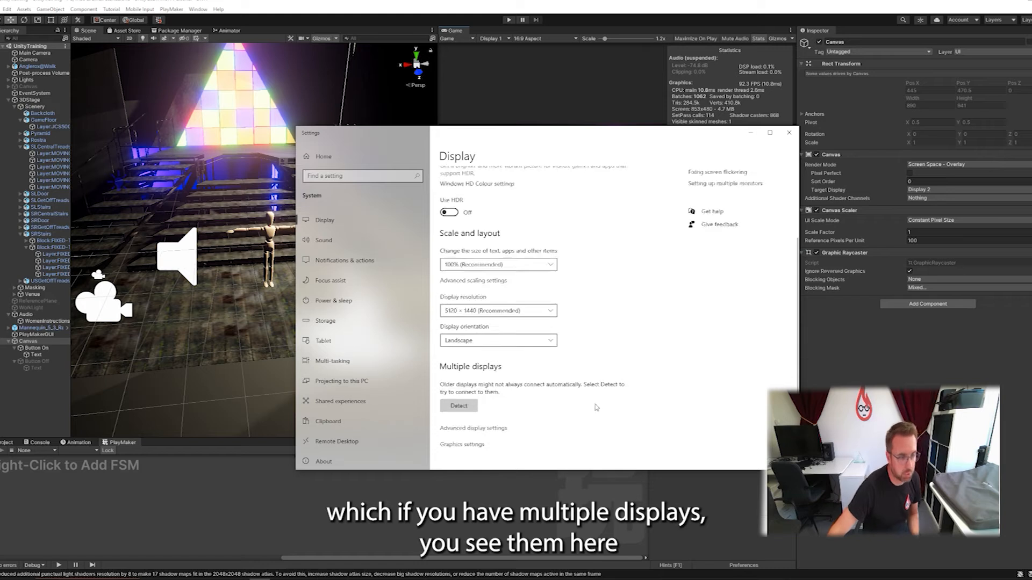
{"action": "scroll", "scroll_direction": "up", "scroll_amount": 3}
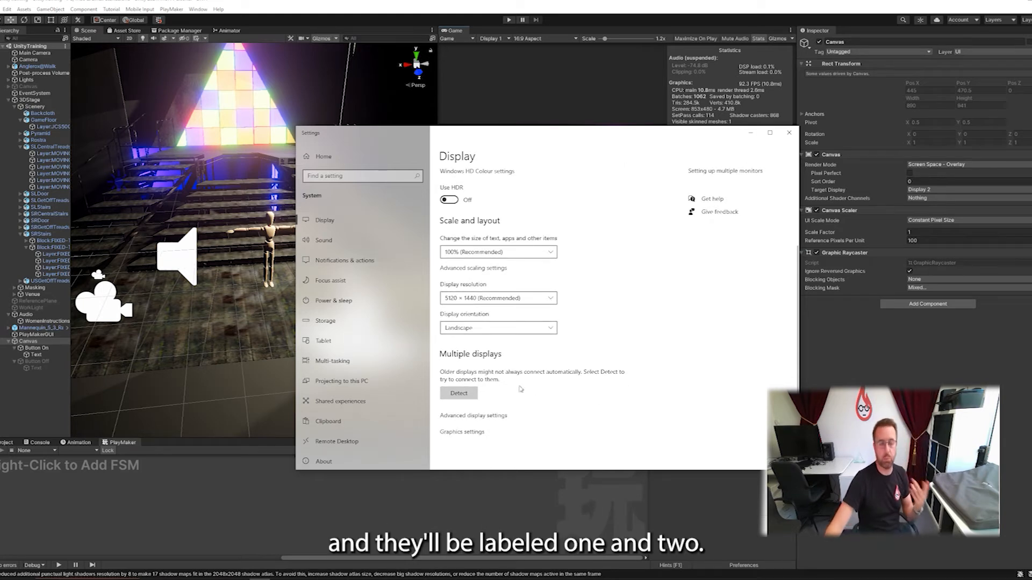
{"action": "mouse_move", "coordinate": [498, 413]}
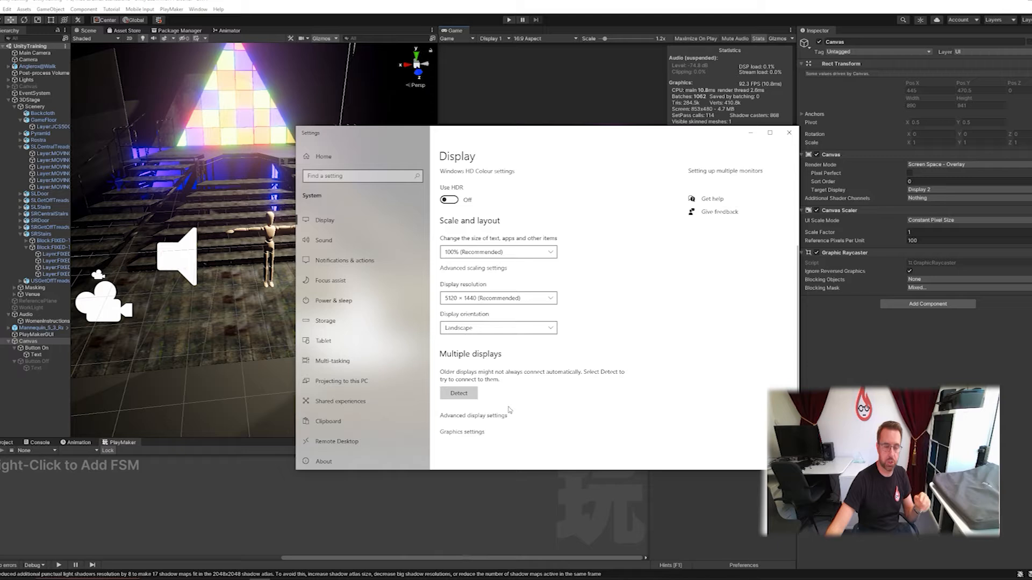
{"action": "mouse_move", "coordinate": [780, 140]}
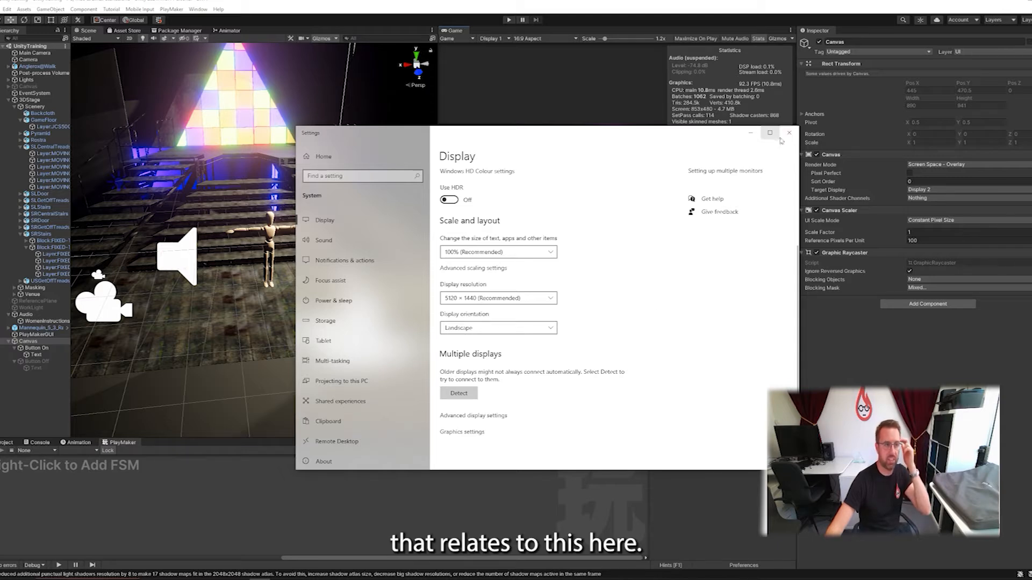
{"action": "left_click", "coordinate": [490, 38]}
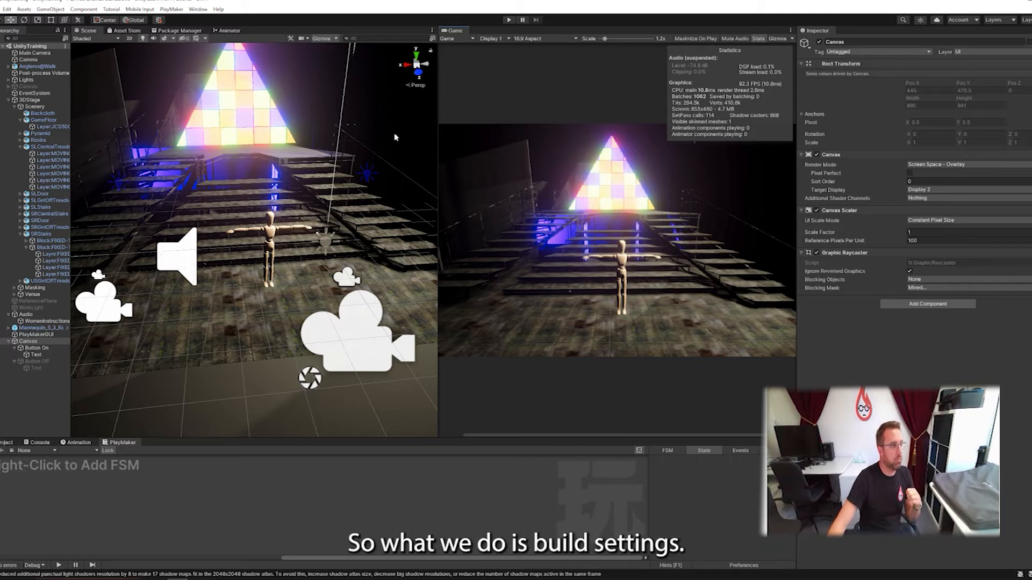
{"action": "left_click", "coordinate": [6, 10]}
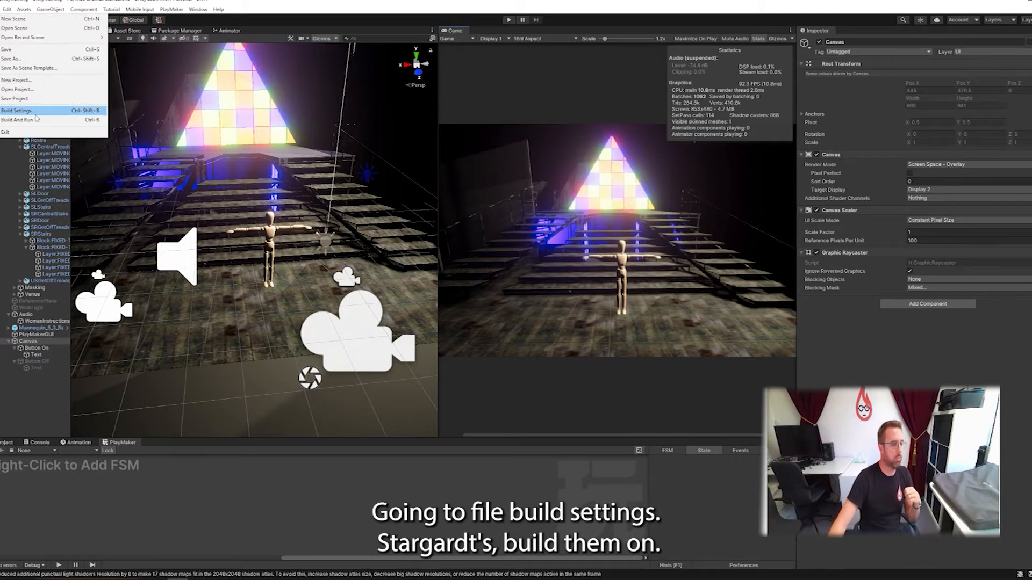
Step: In Build Settings add the open scene, keep Windows target, and leave Development Build unticked
{"action": "left_click", "coordinate": [18, 109]}
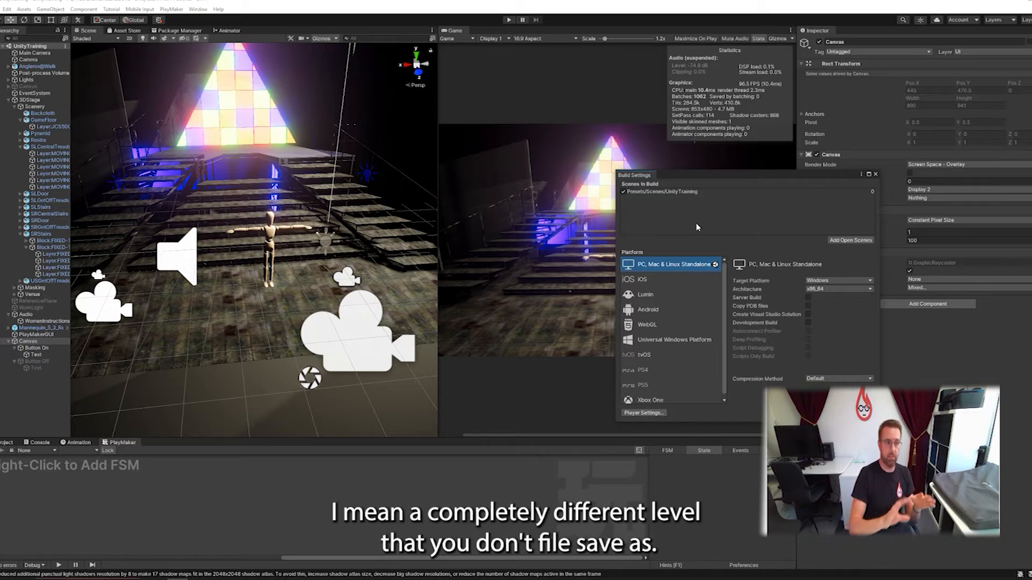
{"action": "mouse_move", "coordinate": [121, 84]}
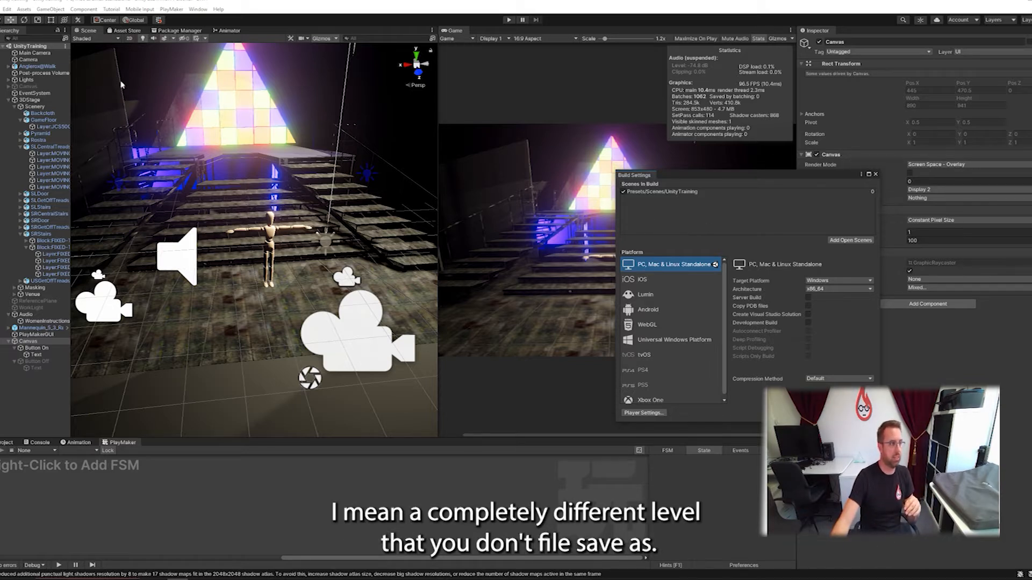
{"action": "left_click", "coordinate": [7, 8]}
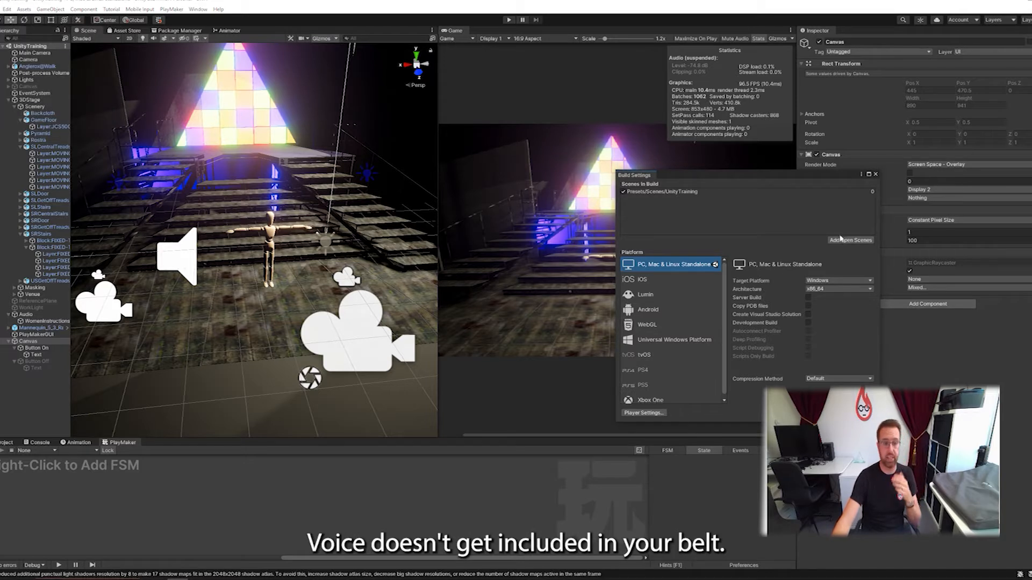
{"action": "mouse_move", "coordinate": [819, 226]}
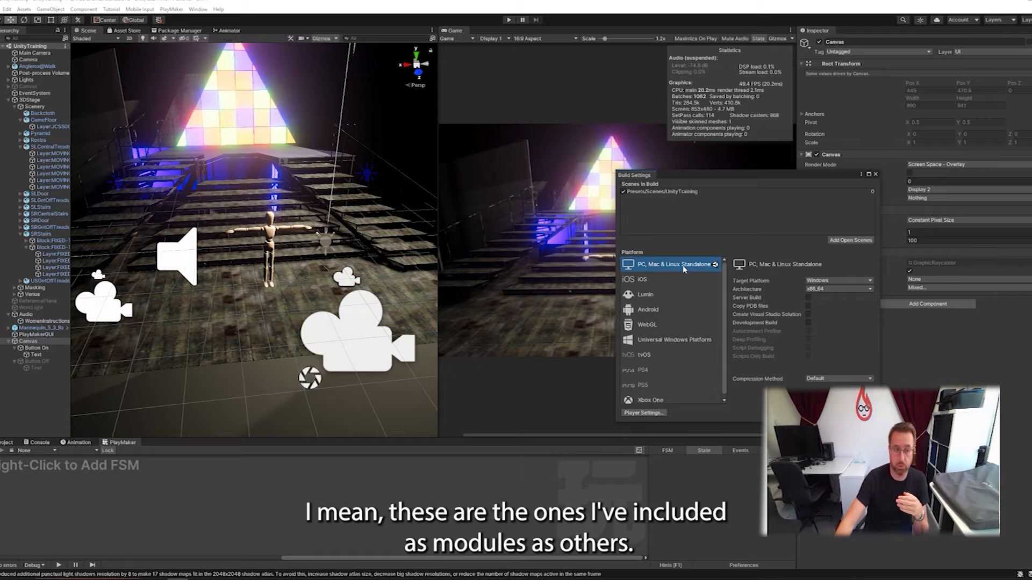
{"action": "mouse_move", "coordinate": [670, 345]}
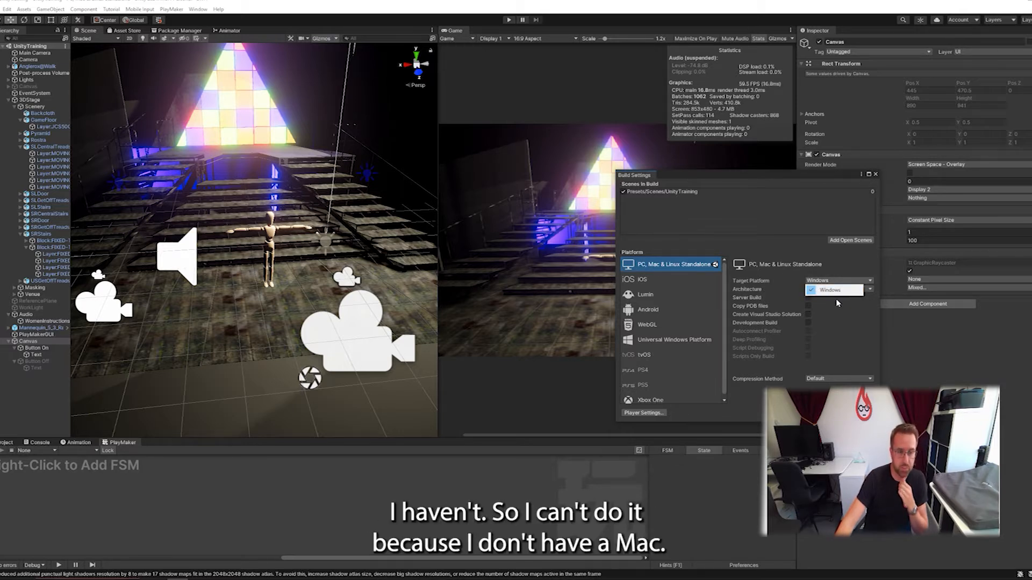
{"action": "left_click", "coordinate": [834, 289]}
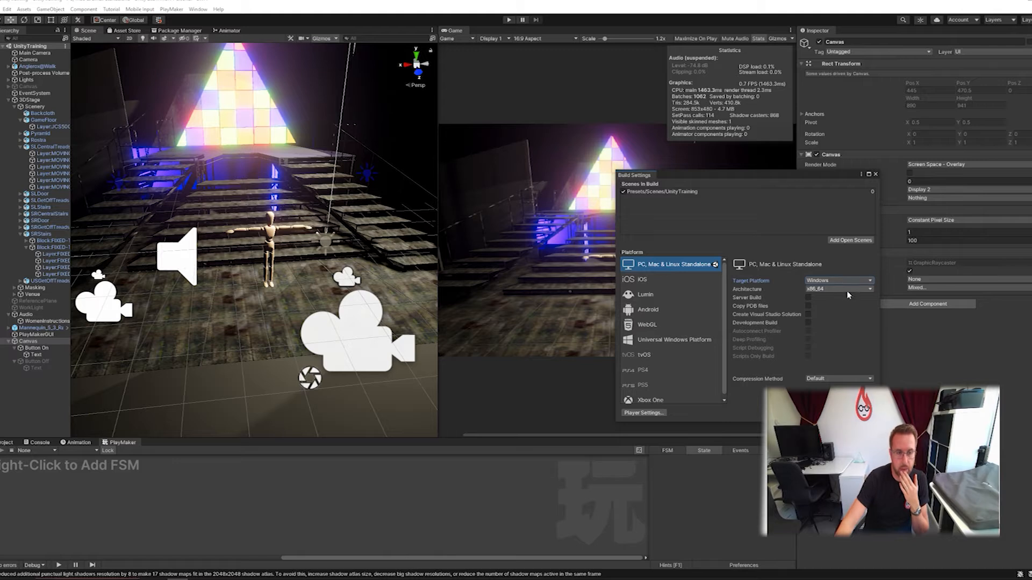
{"action": "left_click", "coordinate": [868, 289]}
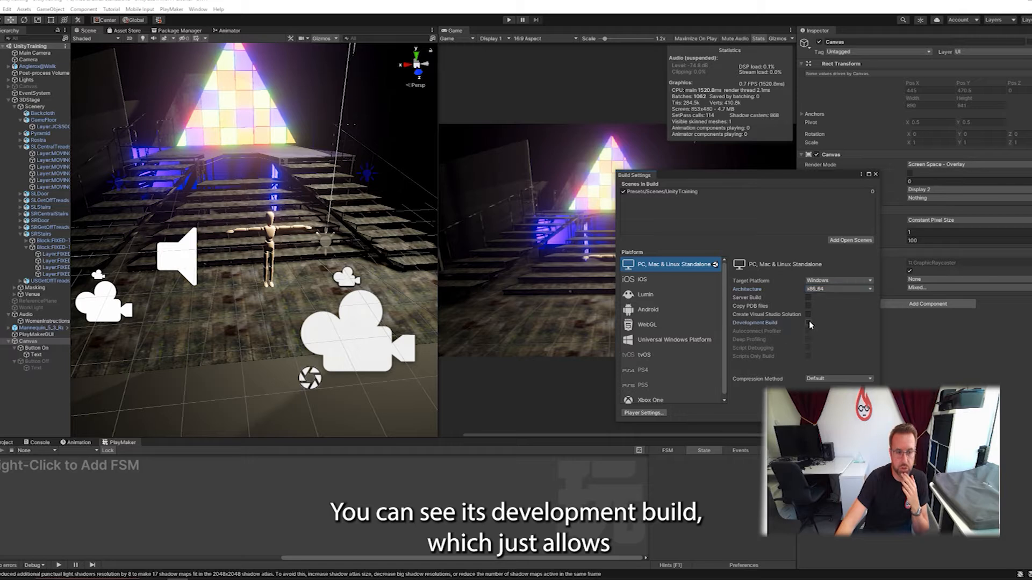
{"action": "left_click", "coordinate": [808, 323]}
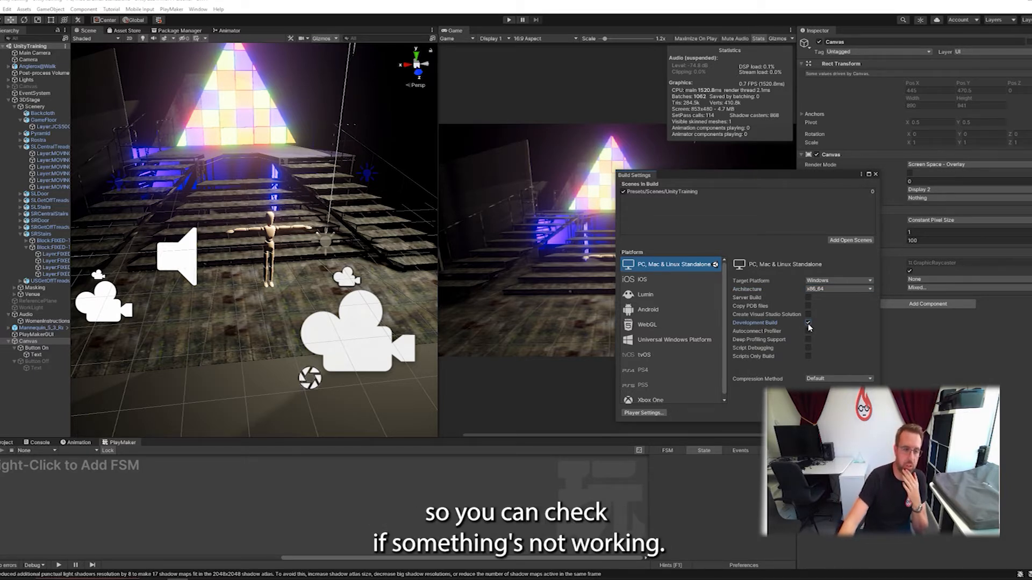
{"action": "left_click", "coordinate": [809, 323]}
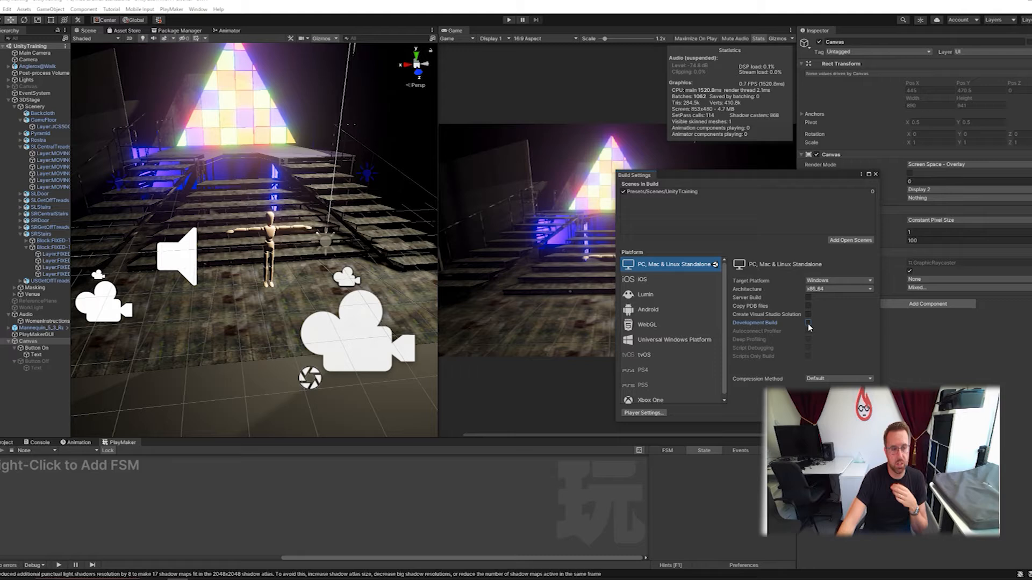
{"action": "mouse_move", "coordinate": [654, 309]}
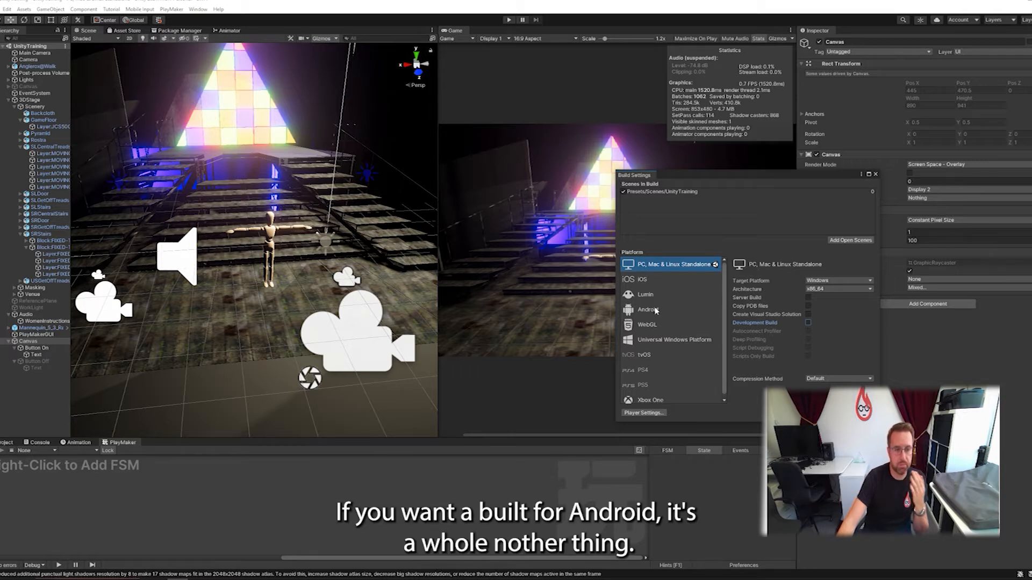
Step: Review the Android and then the iOS platform options in Build Settings
{"action": "left_click", "coordinate": [648, 309]}
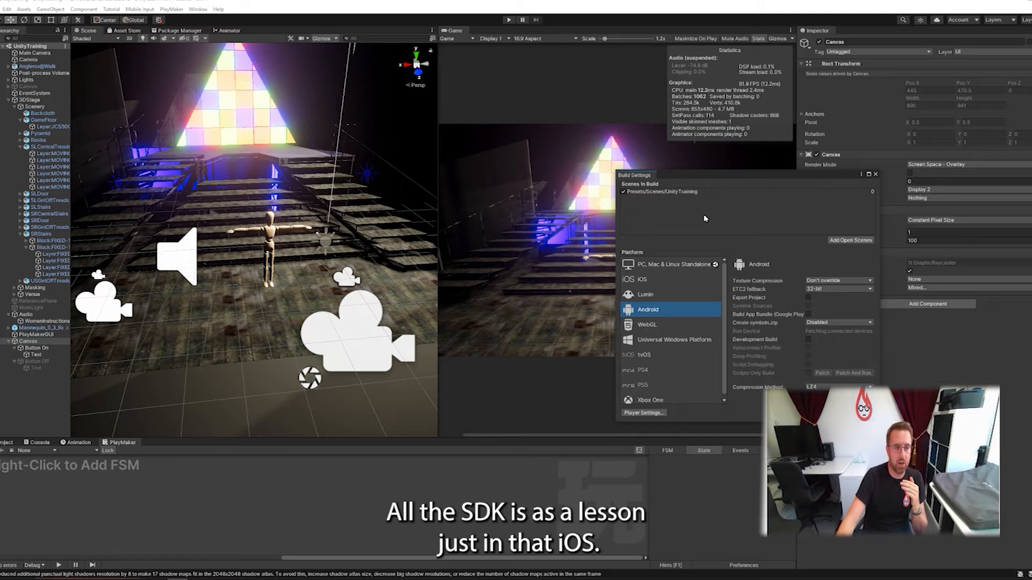
{"action": "left_click", "coordinate": [641, 280]}
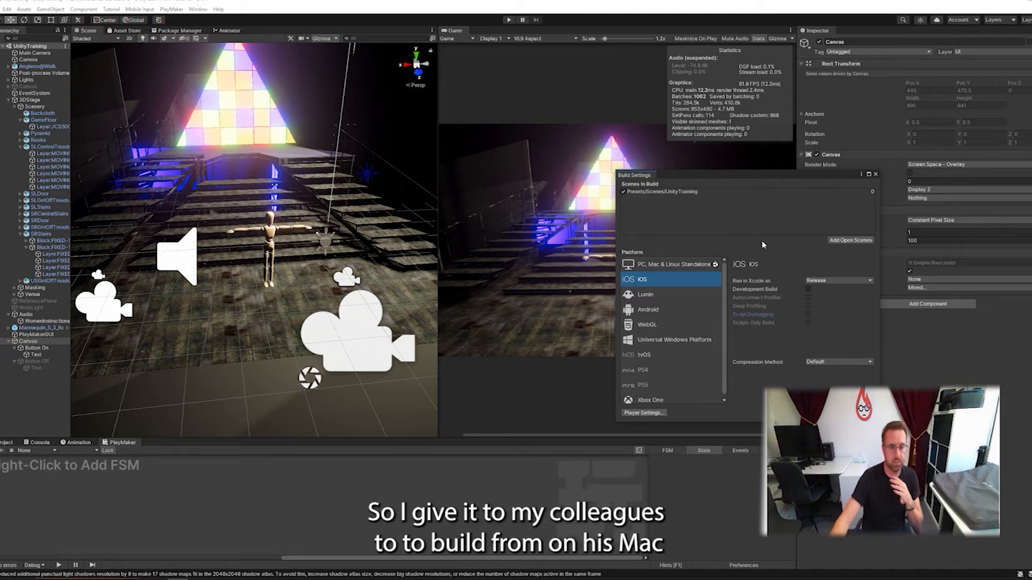
{"action": "mouse_move", "coordinate": [703, 258]}
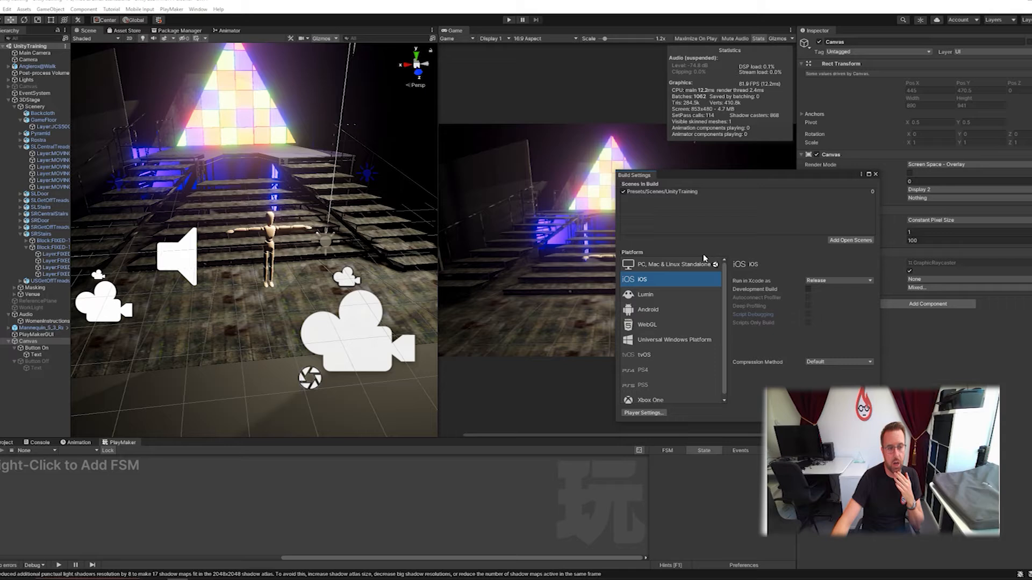
Step: Review Lumin, PS5 and UWP options, then return to PC, Mac & Linux Standalone with Default compression
{"action": "left_click", "coordinate": [645, 295]}
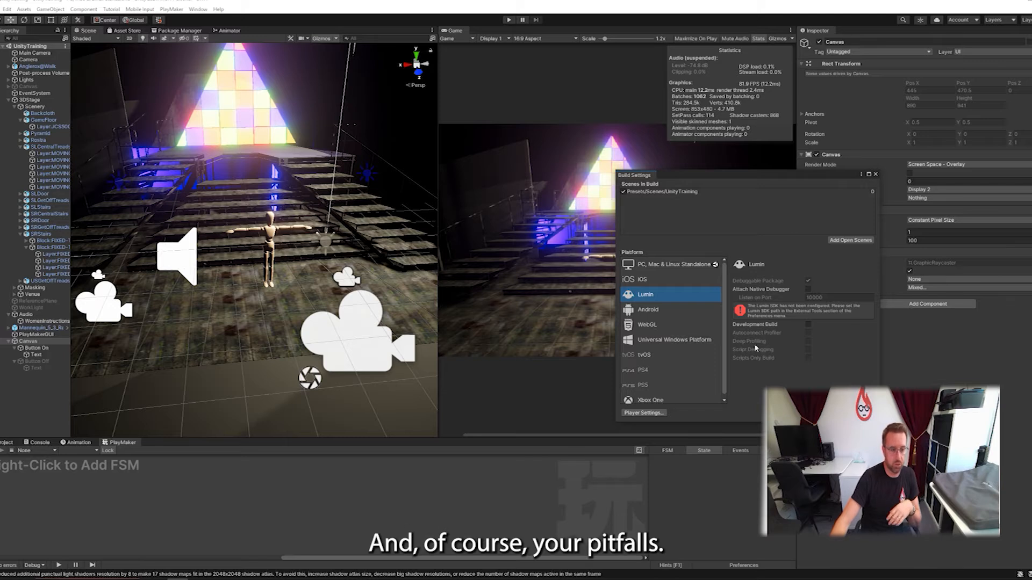
{"action": "left_click", "coordinate": [641, 383]}
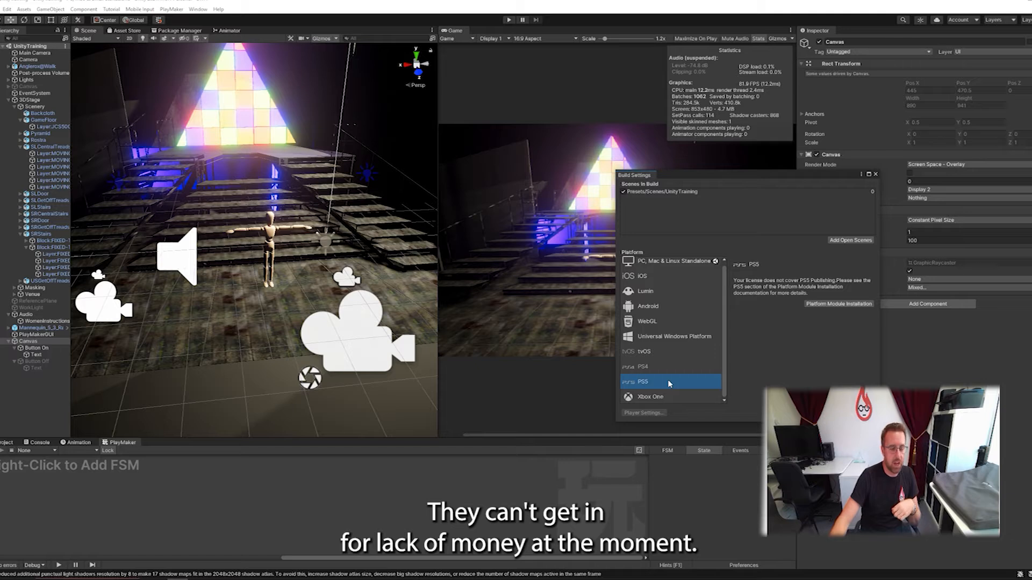
{"action": "mouse_move", "coordinate": [675, 371]}
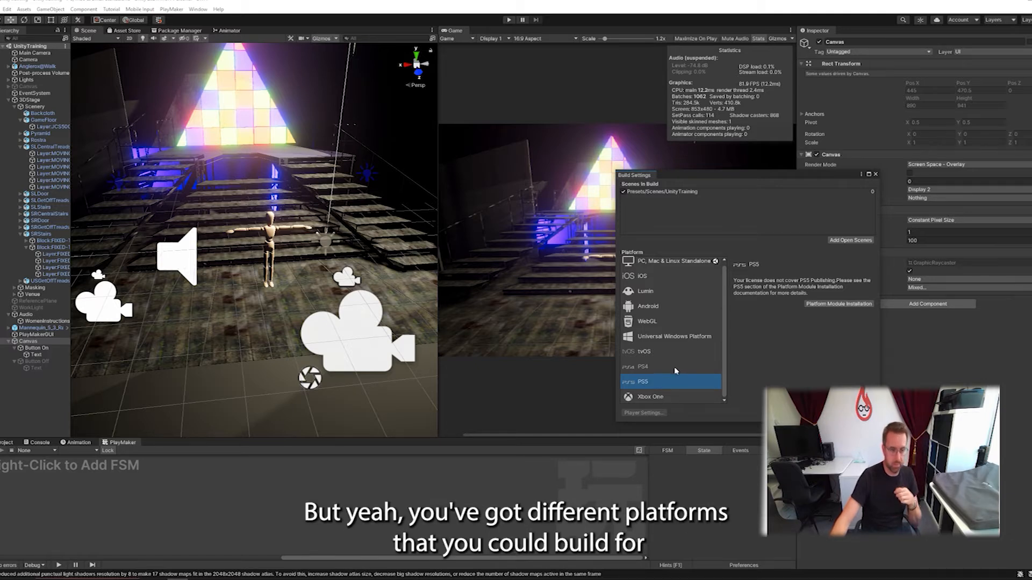
{"action": "mouse_move", "coordinate": [651, 381]}
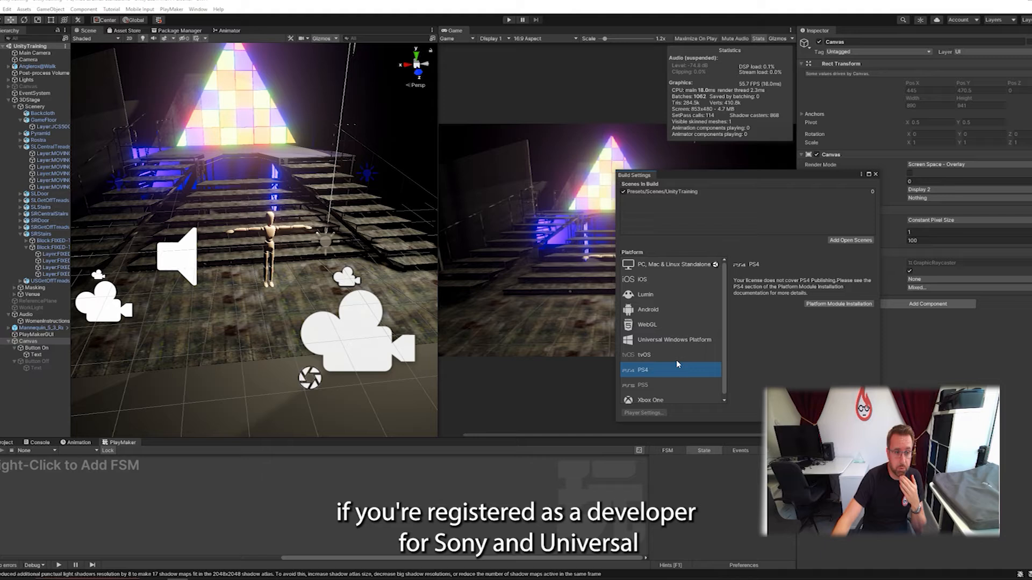
{"action": "mouse_move", "coordinate": [676, 301]}
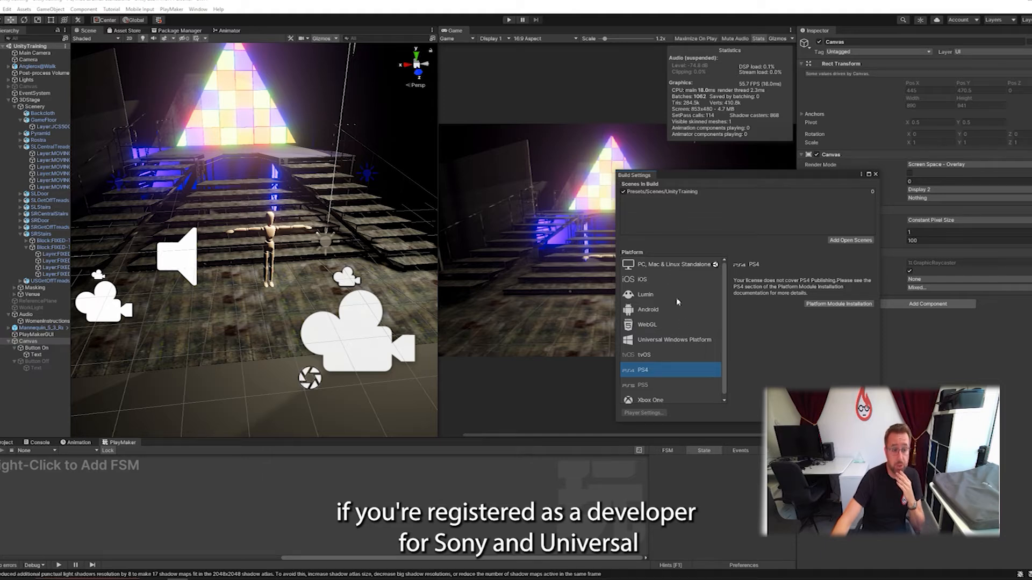
{"action": "left_click", "coordinate": [674, 340]}
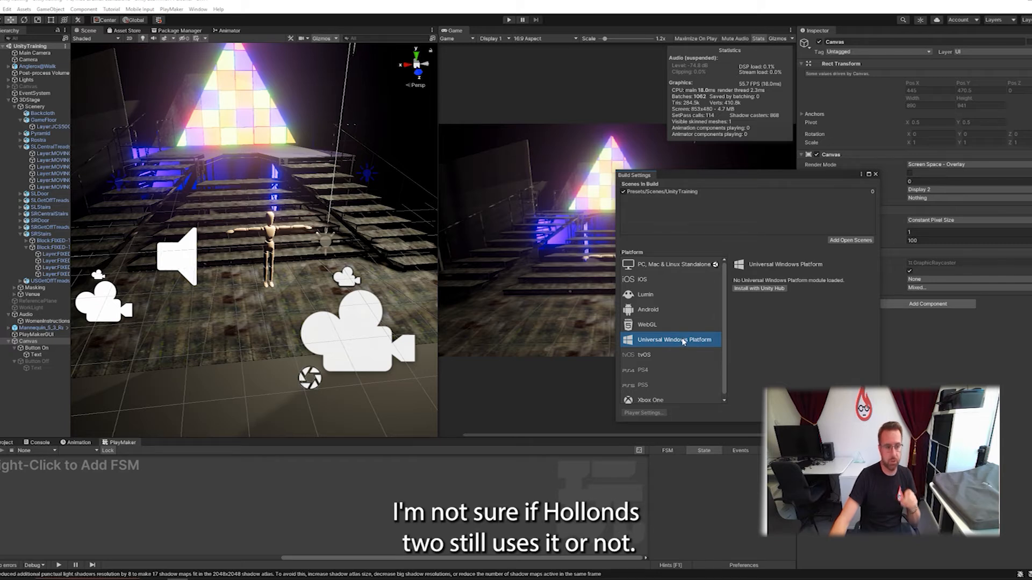
{"action": "mouse_move", "coordinate": [667, 268]}
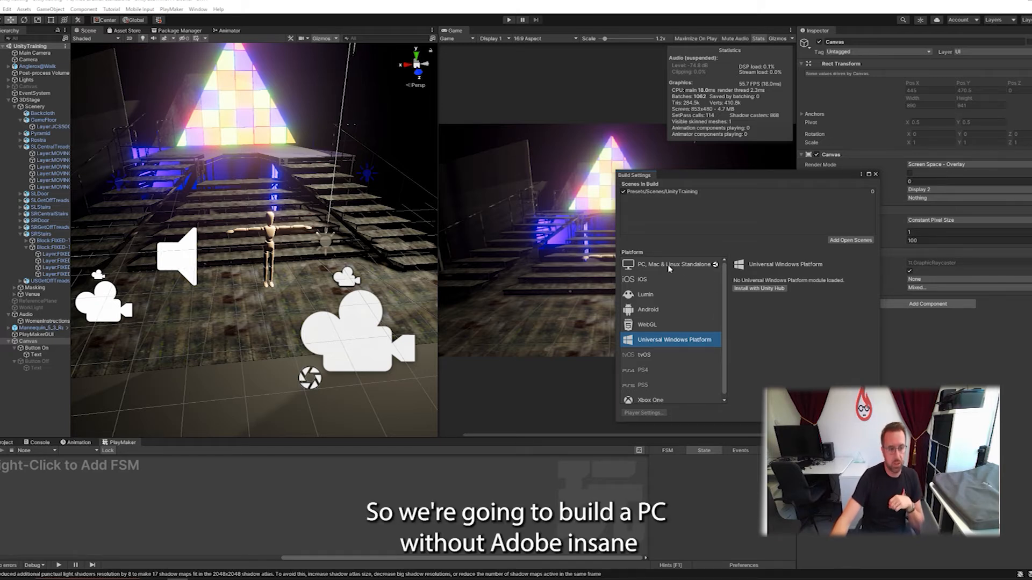
{"action": "left_click", "coordinate": [668, 265]}
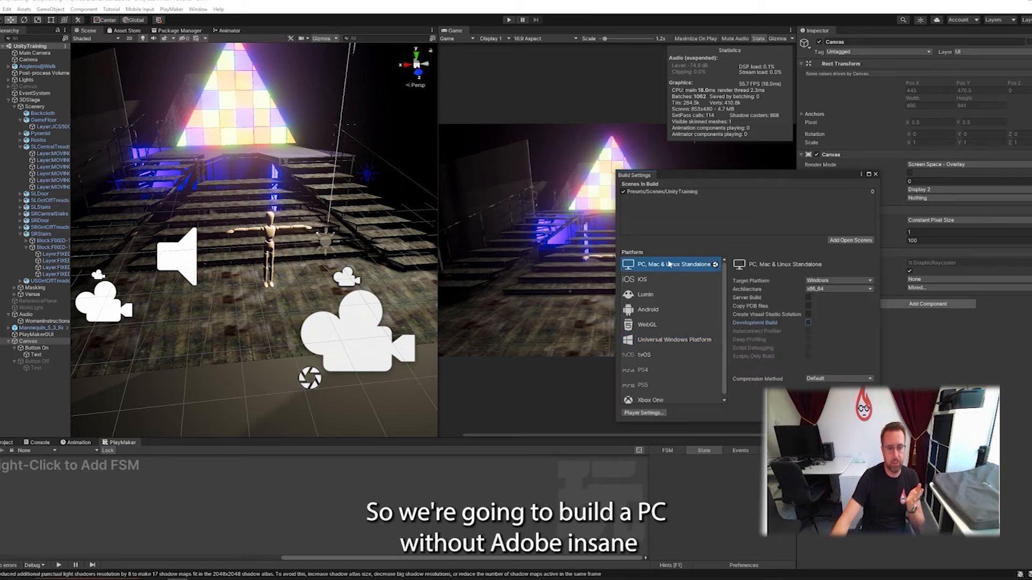
{"action": "mouse_move", "coordinate": [845, 369]}
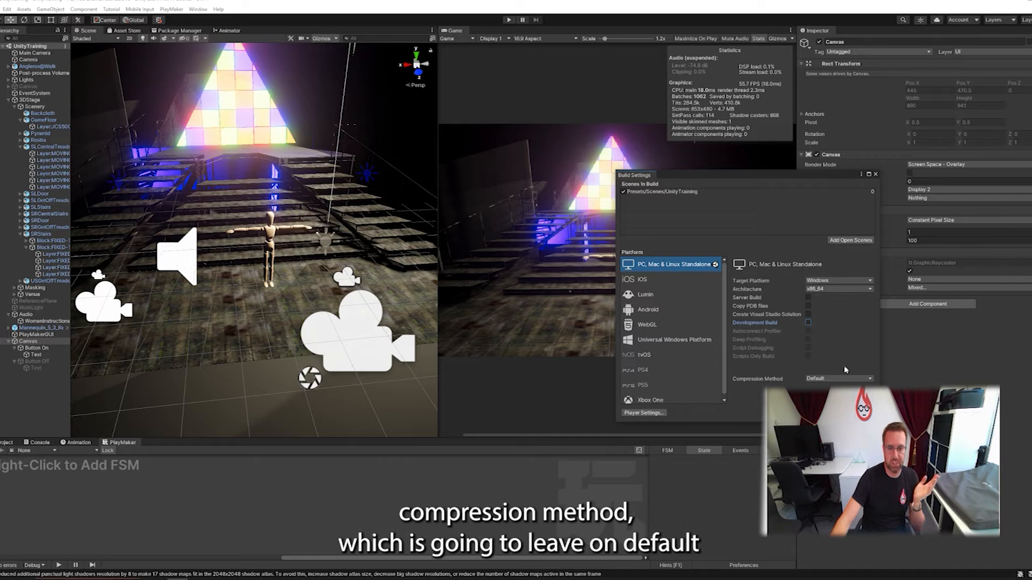
{"action": "left_click", "coordinate": [837, 378]}
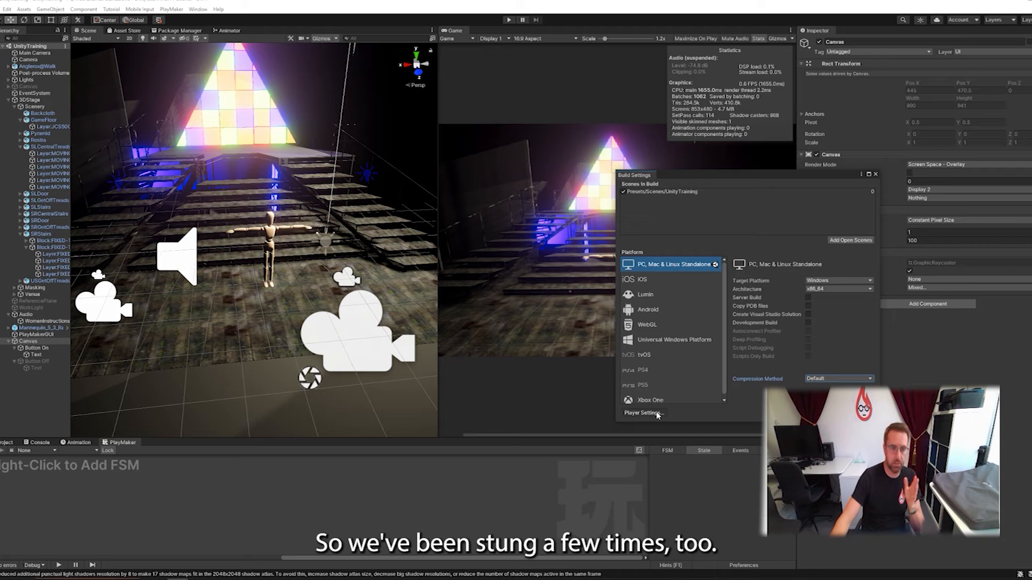
Step: In Player Settings set Company Name to CopperCandle and check the Product Name UnityTraining
{"action": "left_click", "coordinate": [641, 413]}
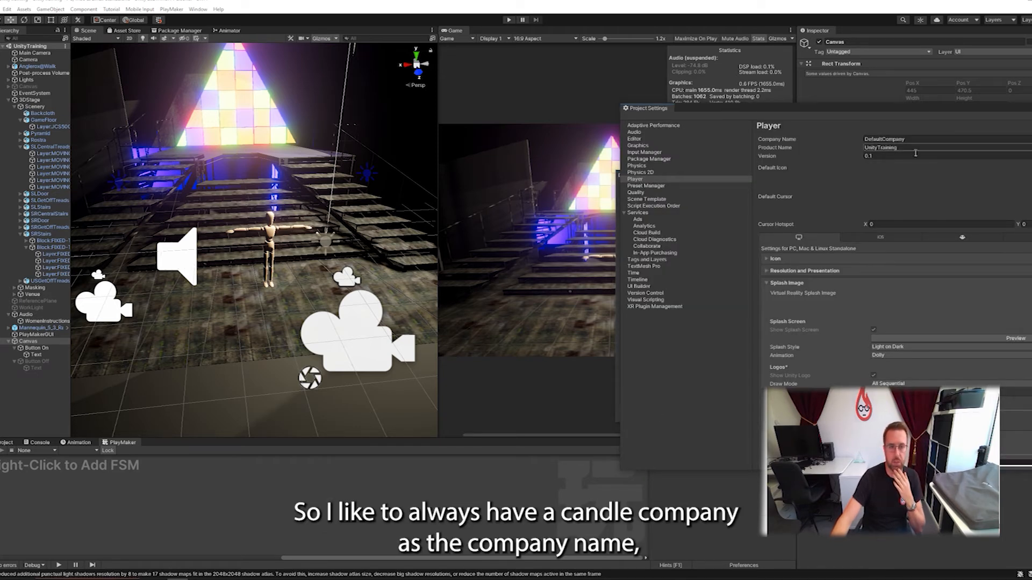
{"action": "triple_click", "coordinate": [915, 139]}
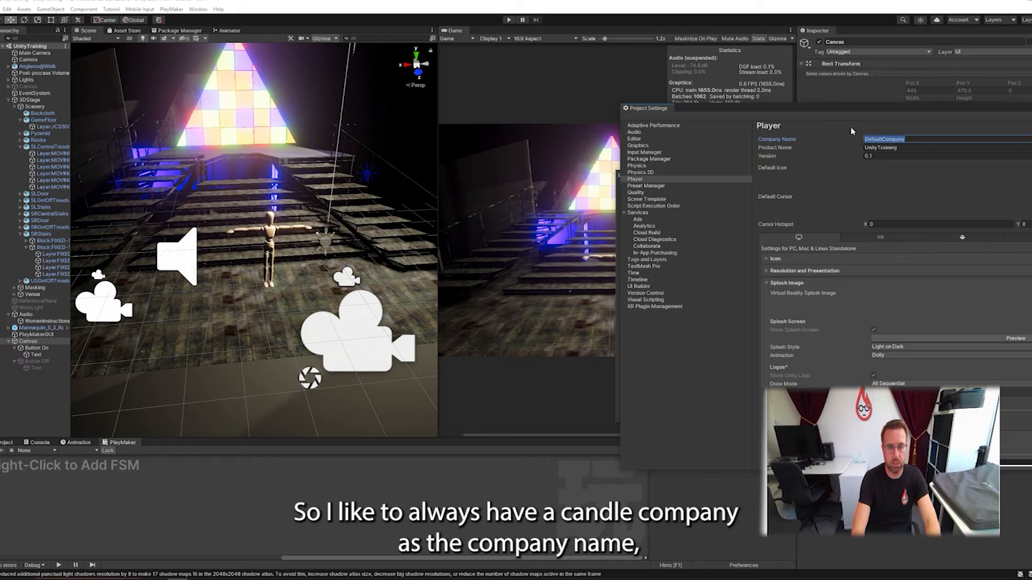
{"action": "type", "text": "CopperCandle"}
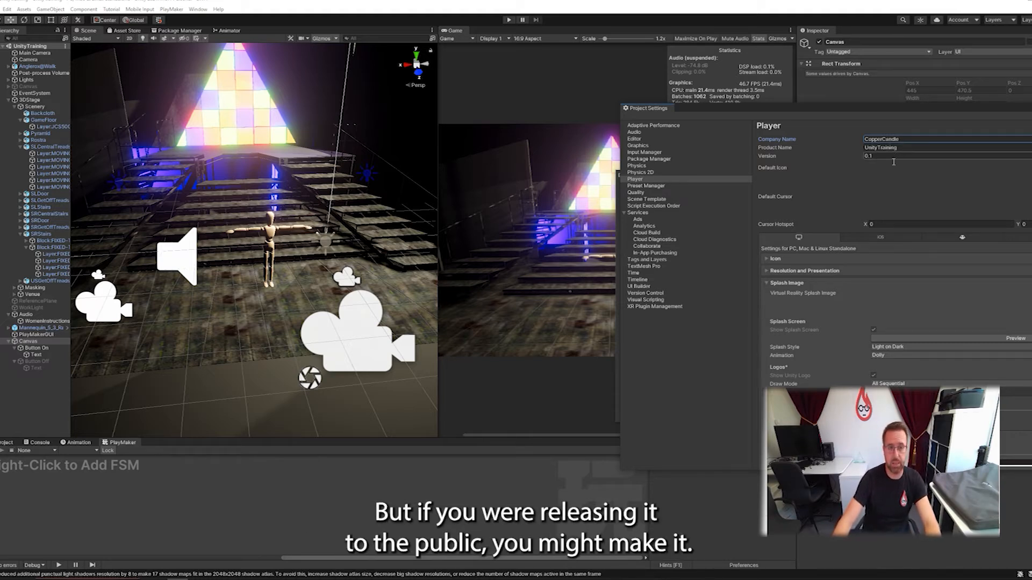
{"action": "triple_click", "coordinate": [908, 147]}
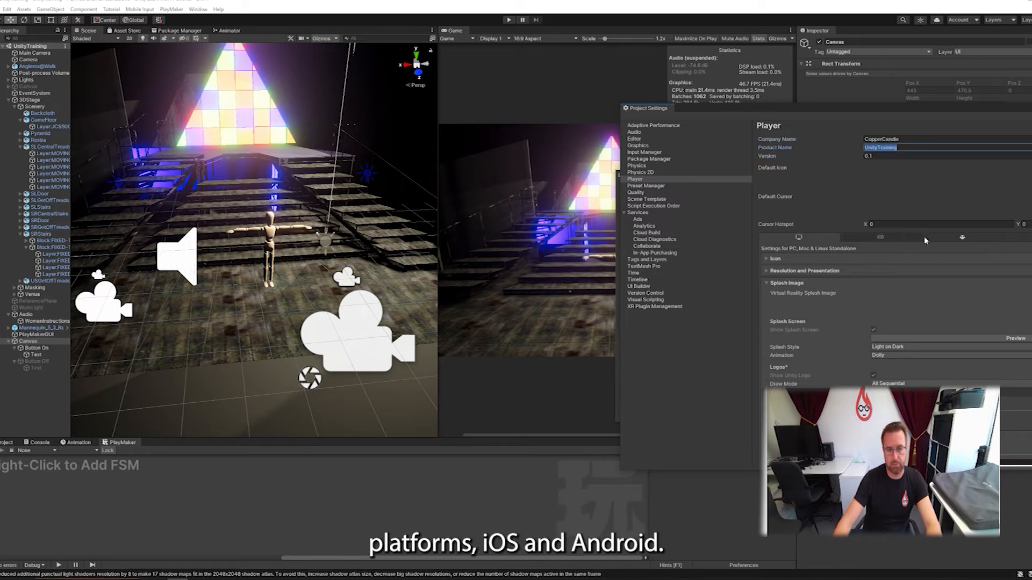
{"action": "left_click", "coordinate": [961, 237]}
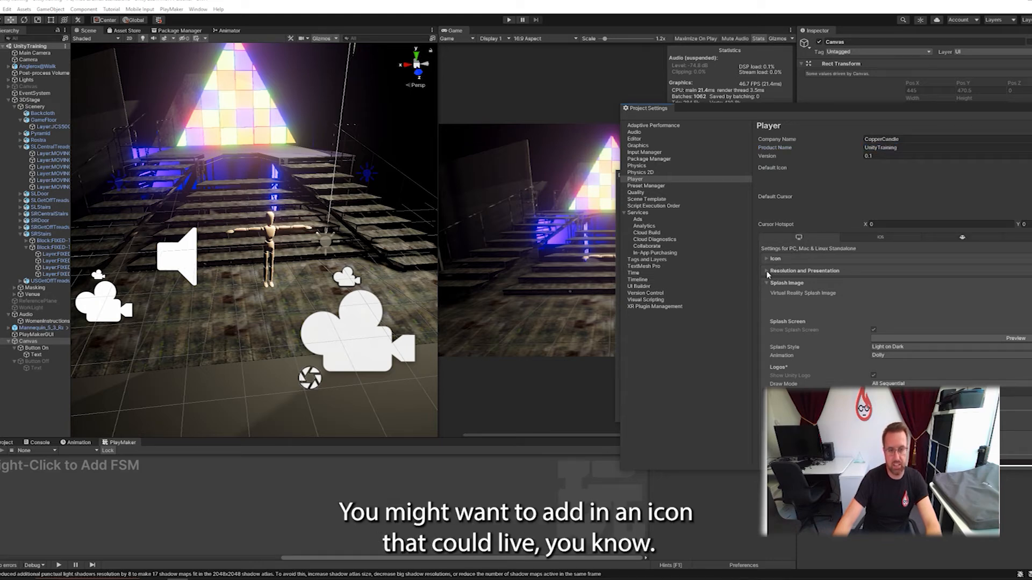
Step: Expand and collapse the Icon section, then start choosing the build output folder
{"action": "left_click", "coordinate": [775, 259]}
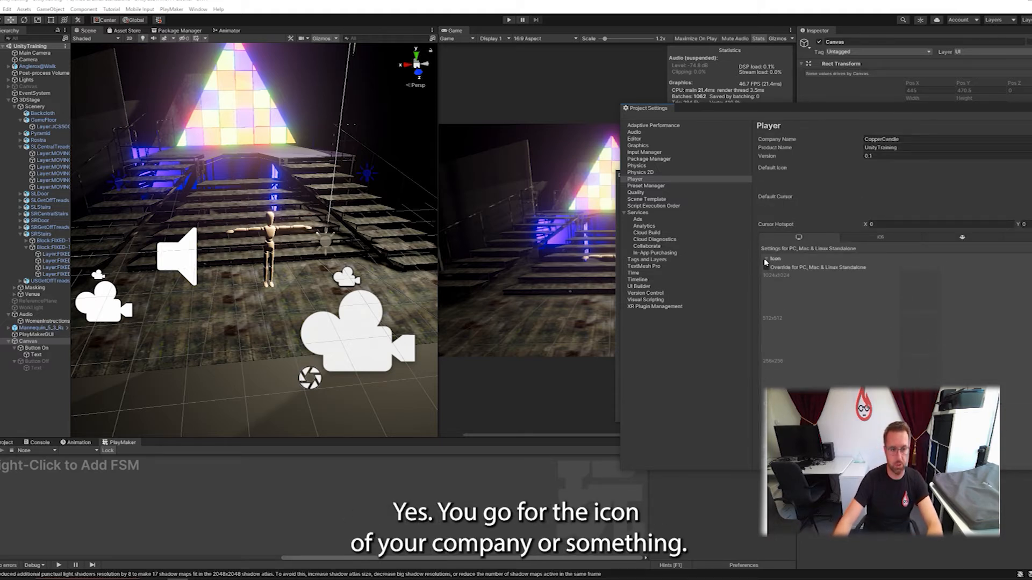
{"action": "left_click", "coordinate": [767, 259]}
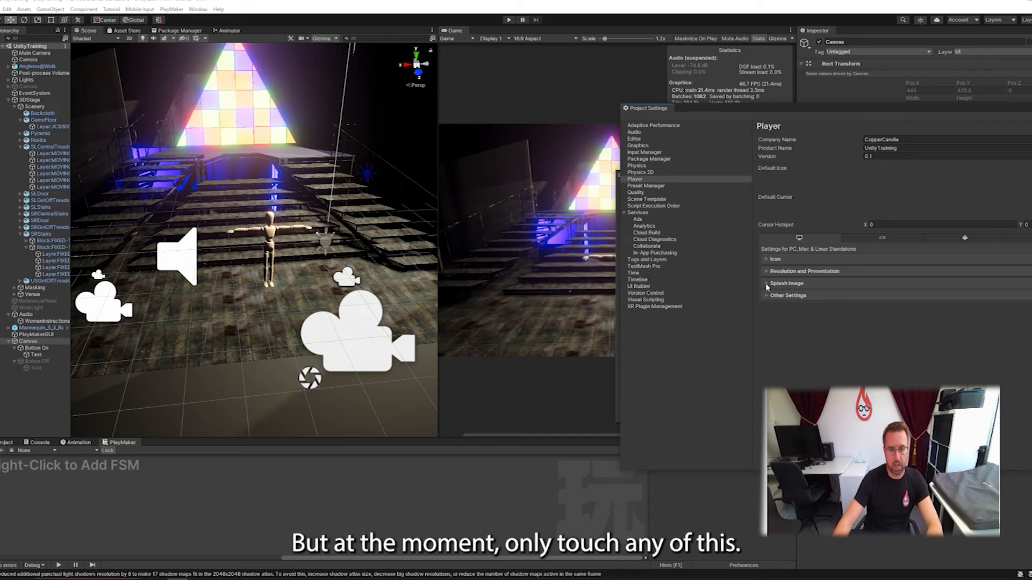
{"action": "left_click", "coordinate": [786, 295]}
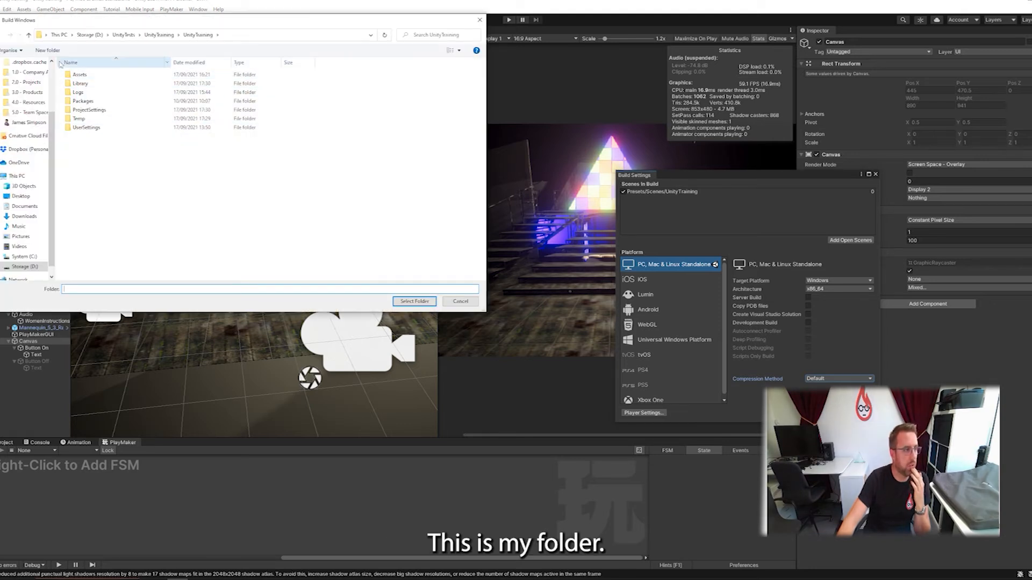
{"action": "mouse_move", "coordinate": [47, 51]}
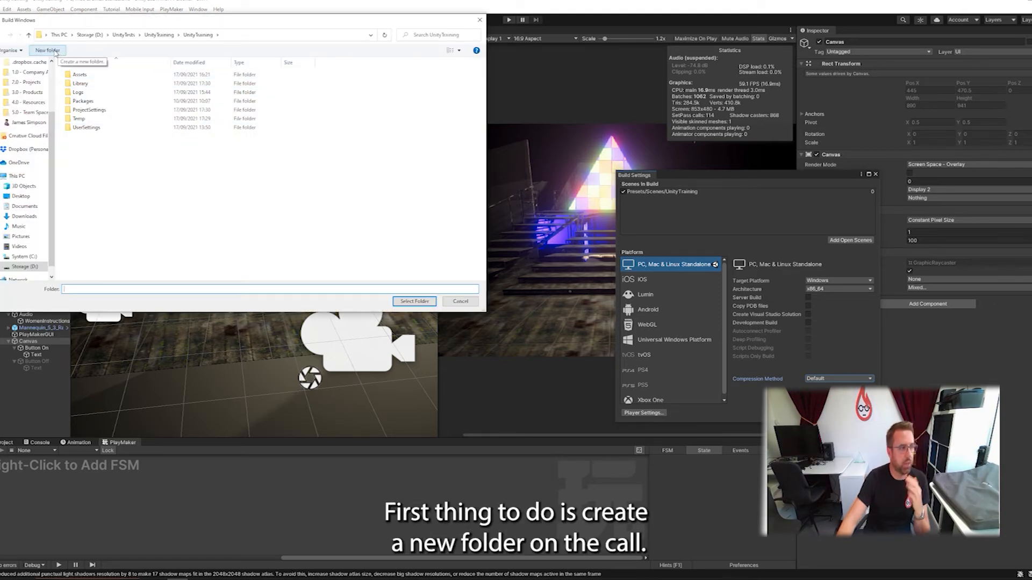
Step: Create a new folder named Build in the project folder and select it as the build destination
{"action": "left_click", "coordinate": [47, 50]}
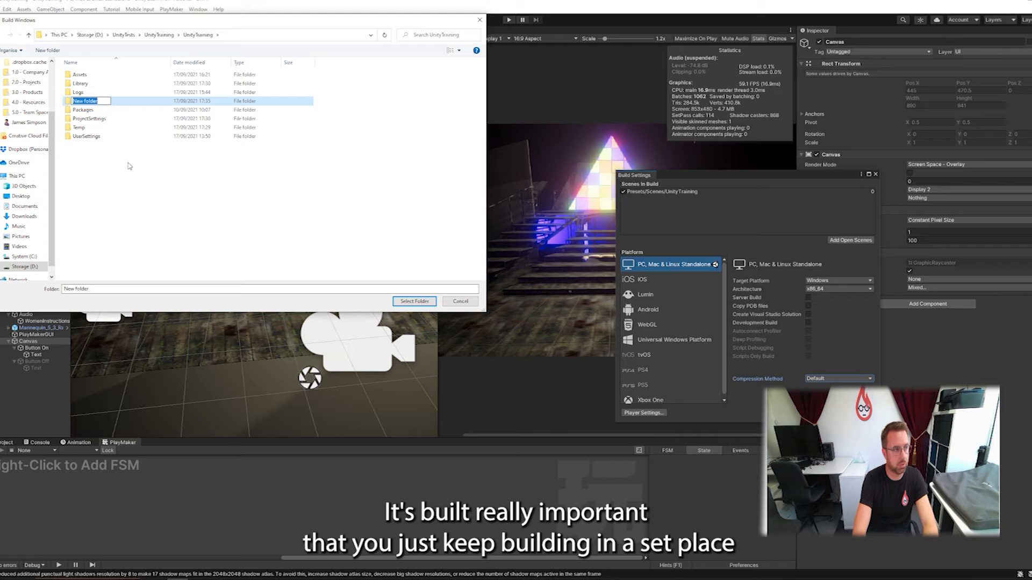
{"action": "type", "text": "Build"}
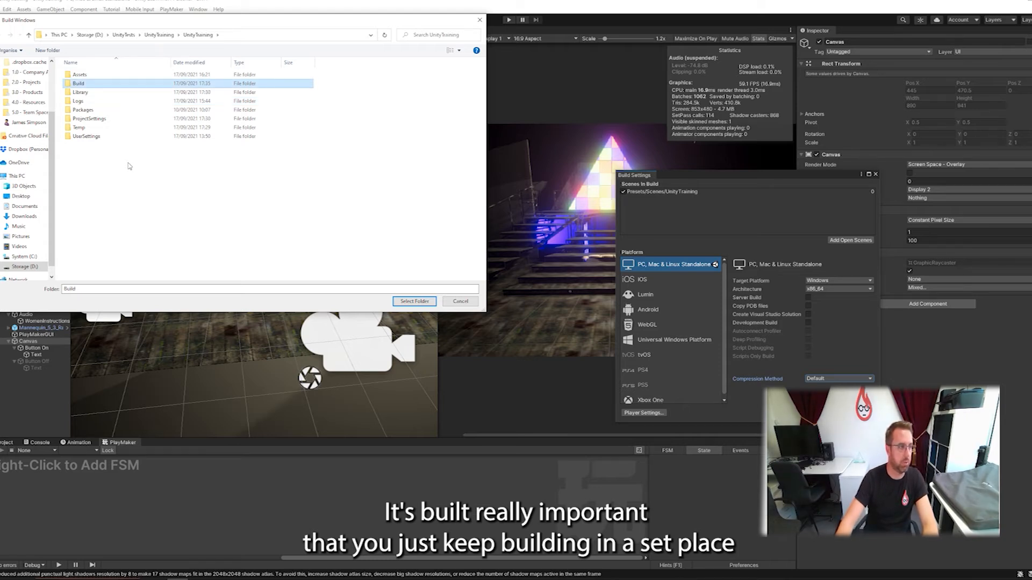
{"action": "double_click", "coordinate": [79, 83]}
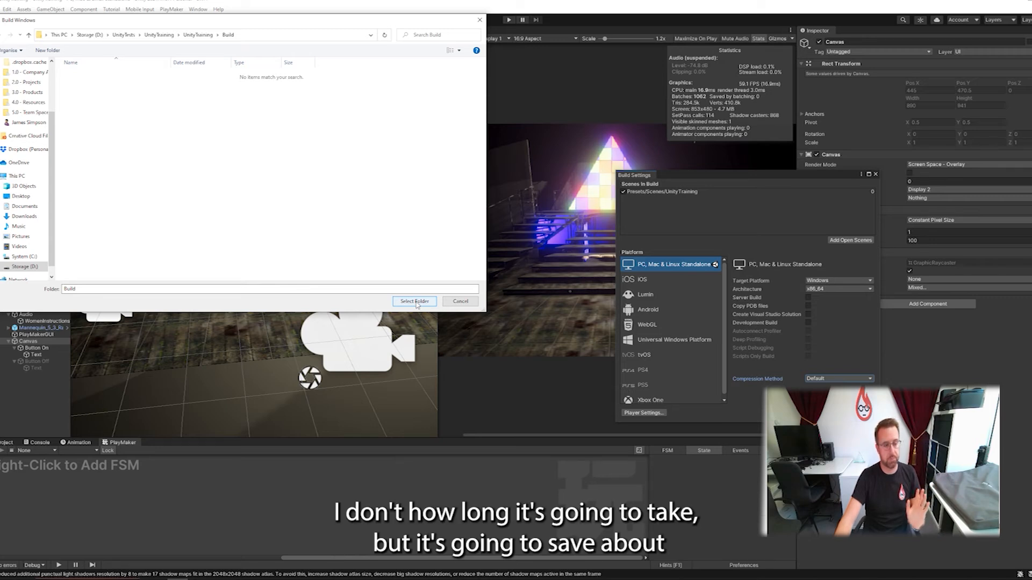
{"action": "left_click", "coordinate": [414, 301]}
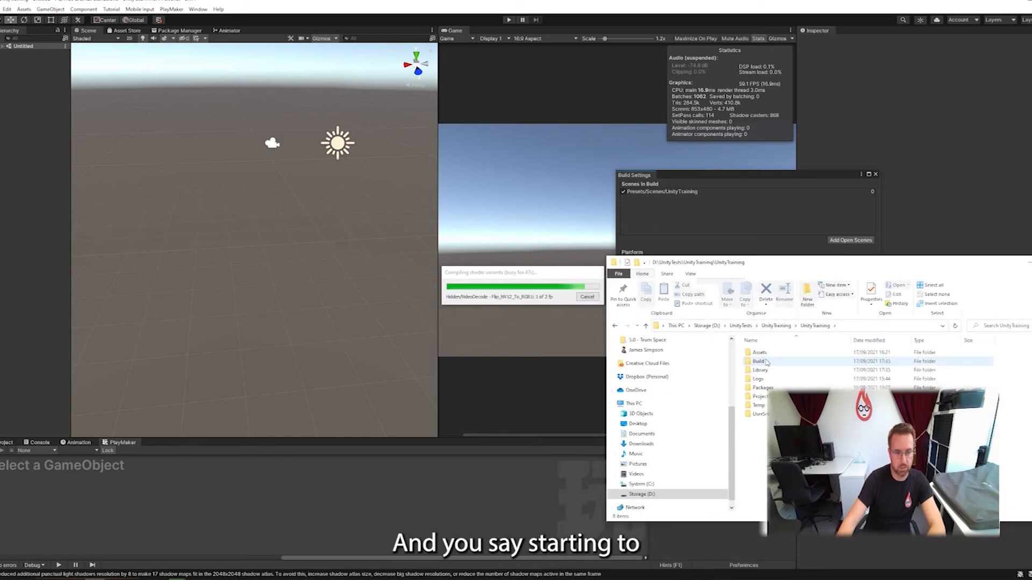
Step: Open the Build folder in File Explorer to check the output
{"action": "double_click", "coordinate": [760, 361]}
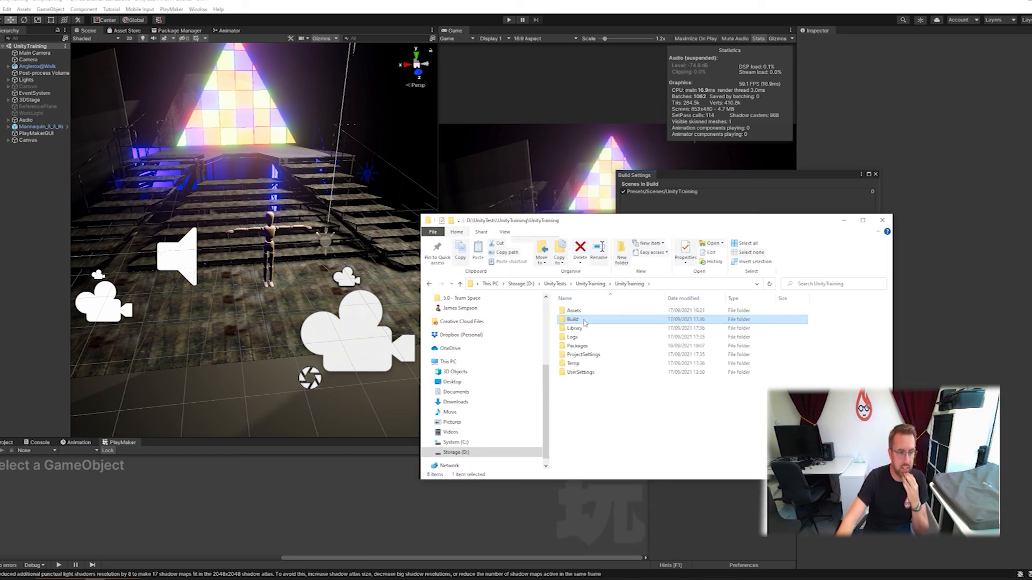
Step: Open the Build folder to show UnityTraining.exe, UnityPlayer.dll and the data folders
{"action": "double_click", "coordinate": [573, 320]}
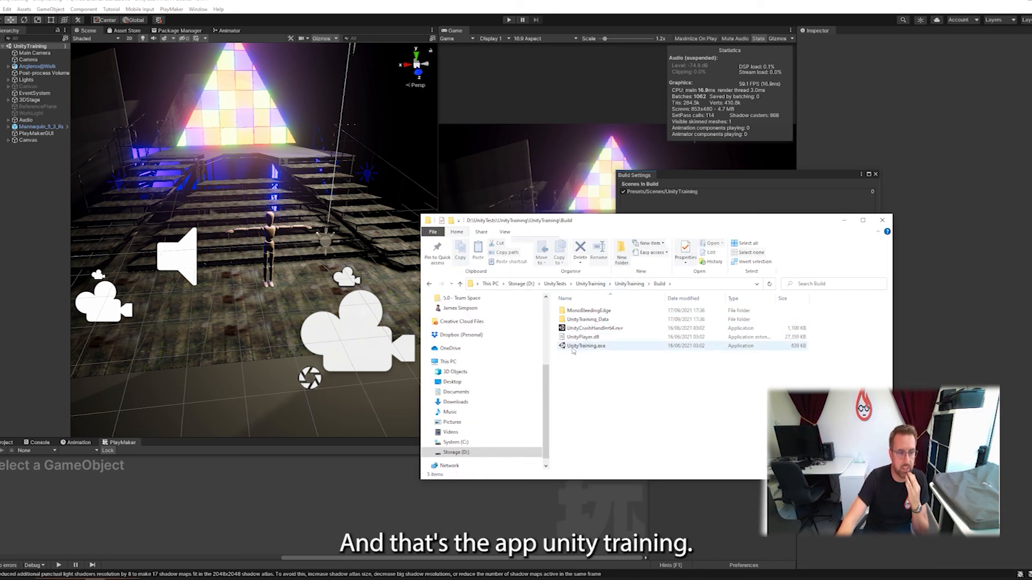
{"action": "left_click", "coordinate": [593, 328]}
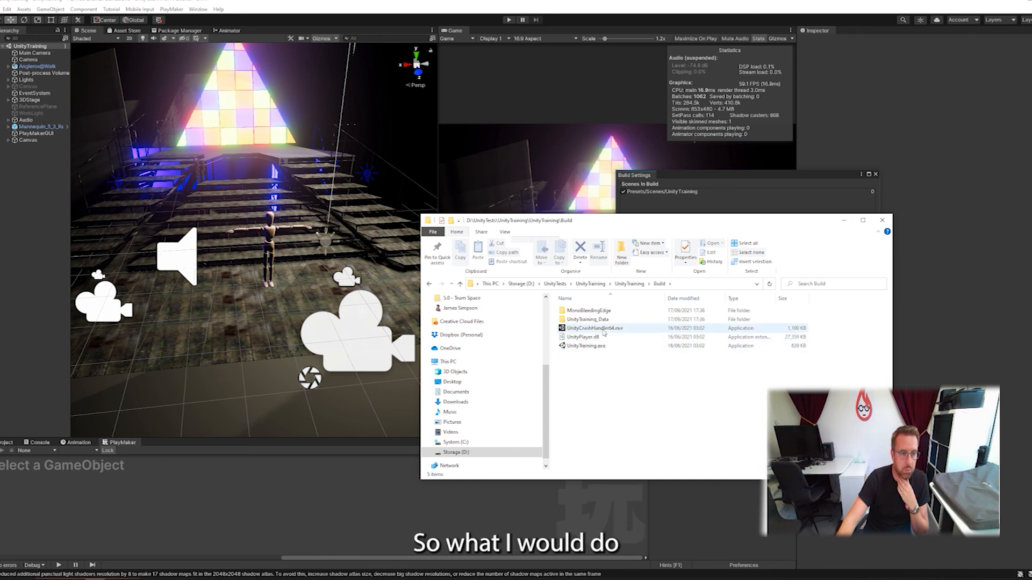
{"action": "left_click", "coordinate": [442, 283]}
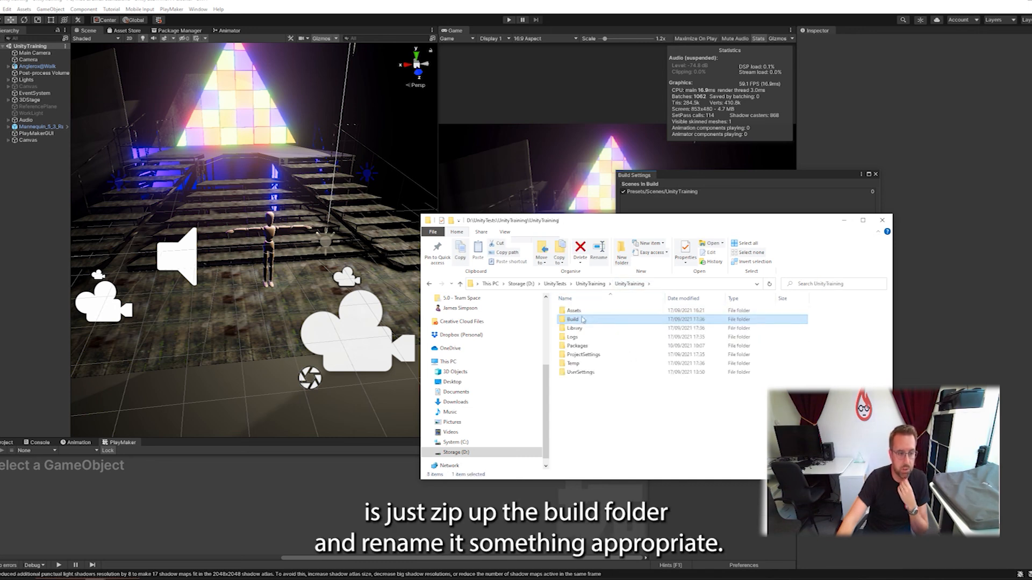
{"action": "right_click", "coordinate": [571, 319]}
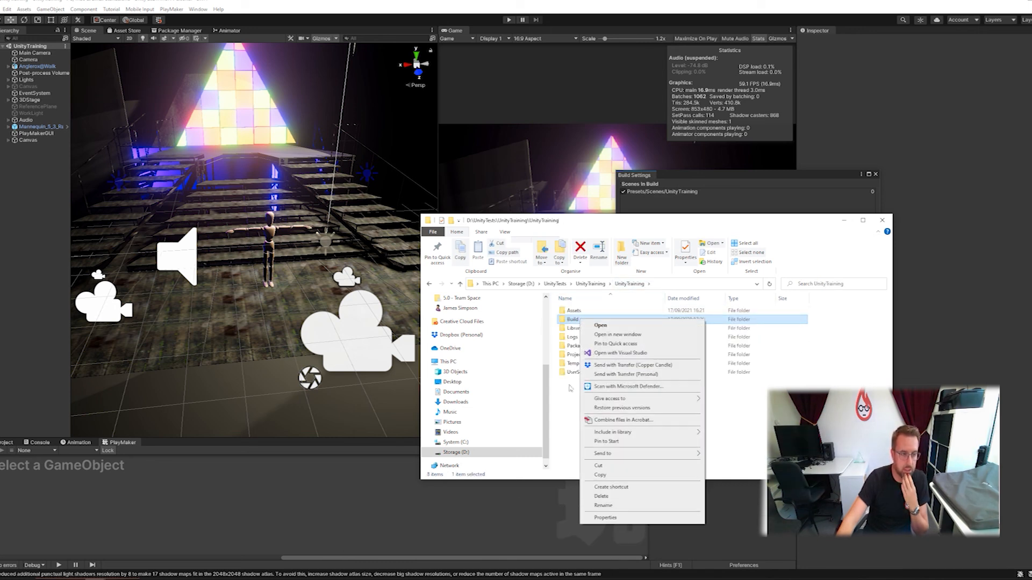
{"action": "left_click", "coordinate": [599, 325]}
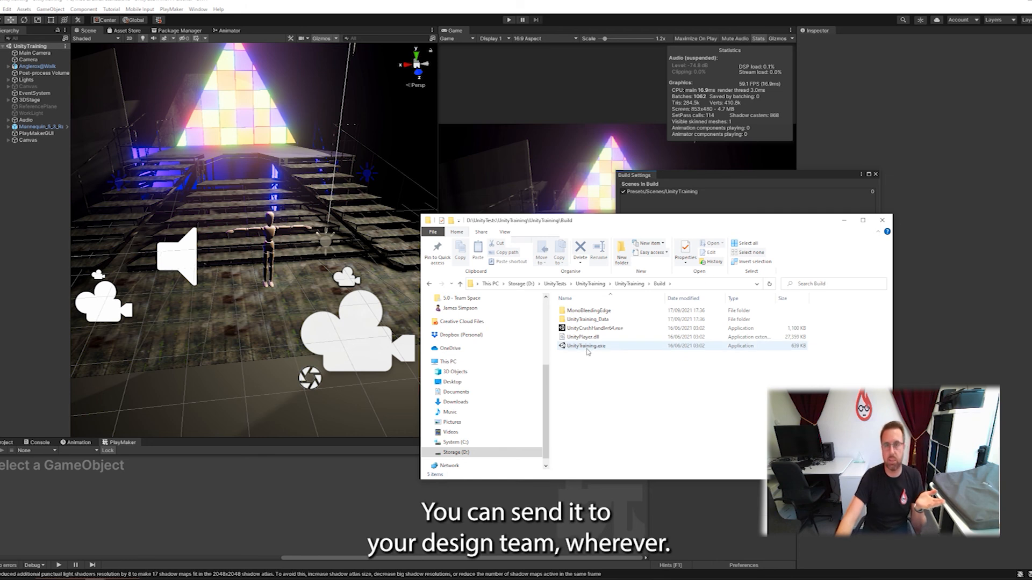
{"action": "mouse_move", "coordinate": [588, 347]}
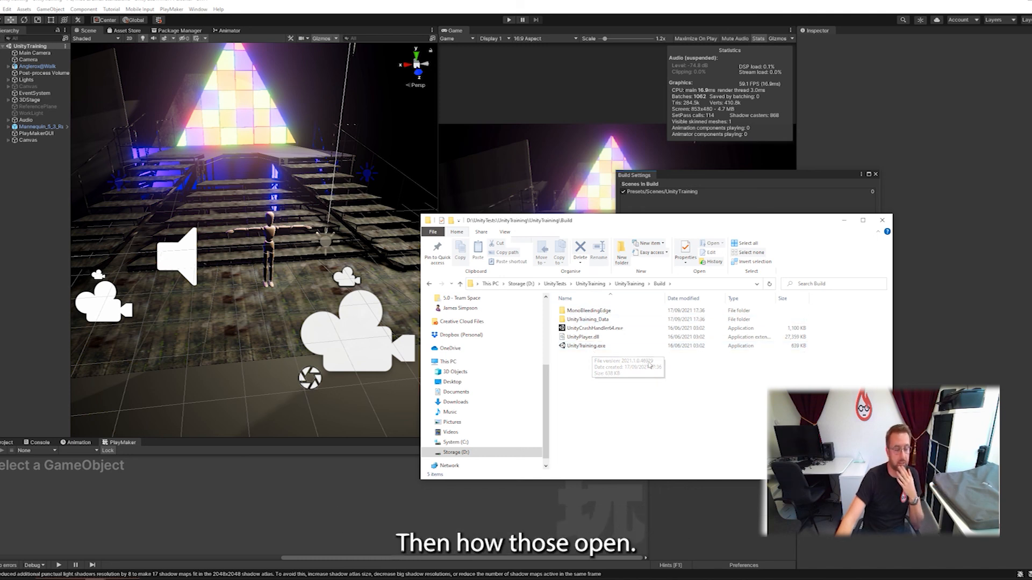
{"action": "mouse_move", "coordinate": [612, 434]}
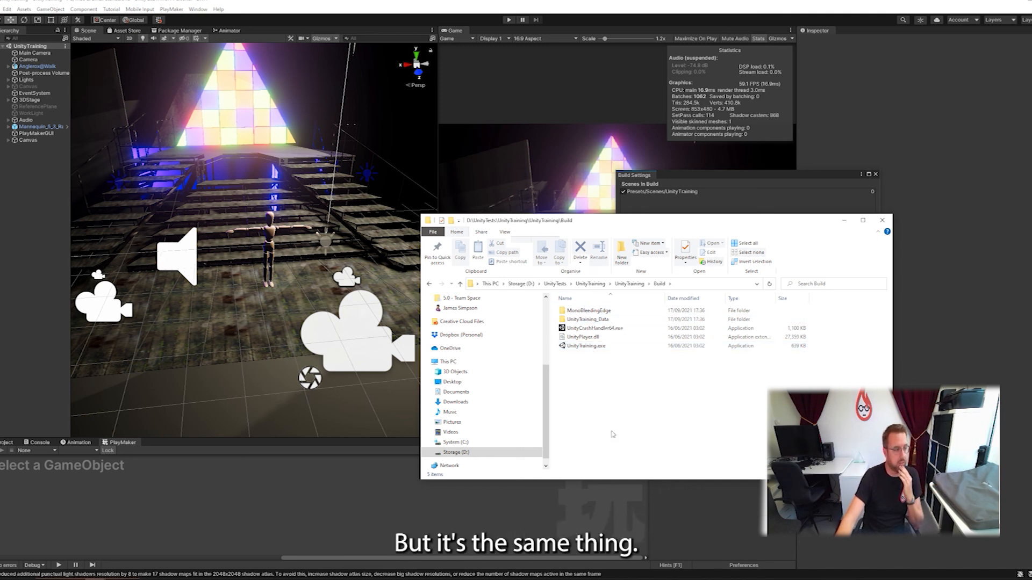
{"action": "mouse_move", "coordinate": [586, 345]}
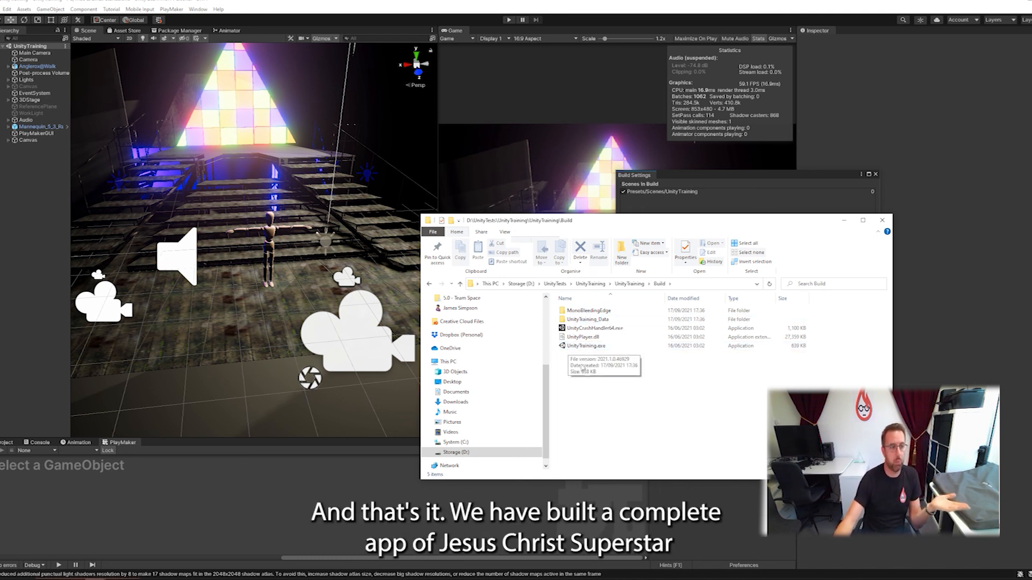
{"action": "mouse_move", "coordinate": [608, 407]}
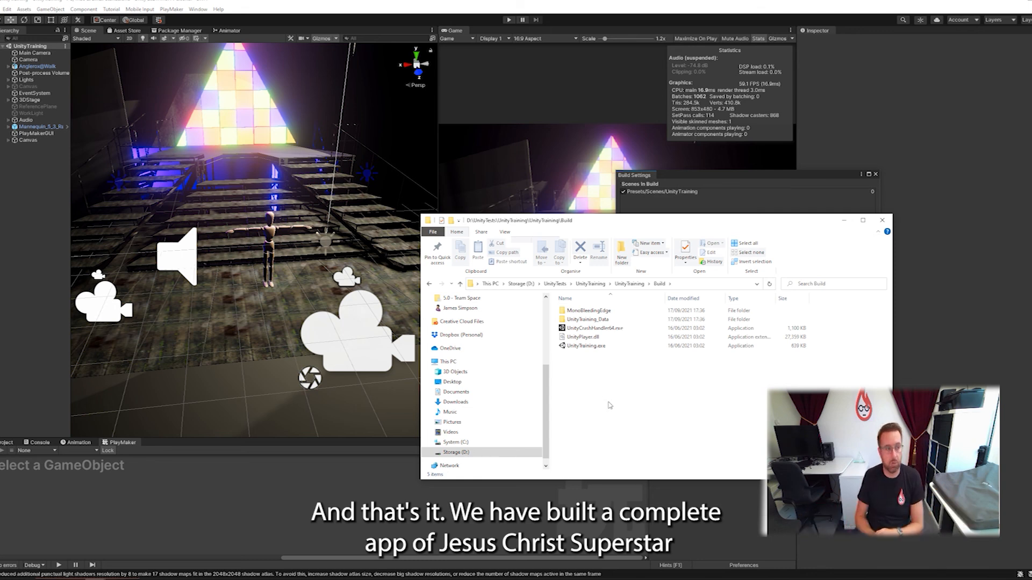